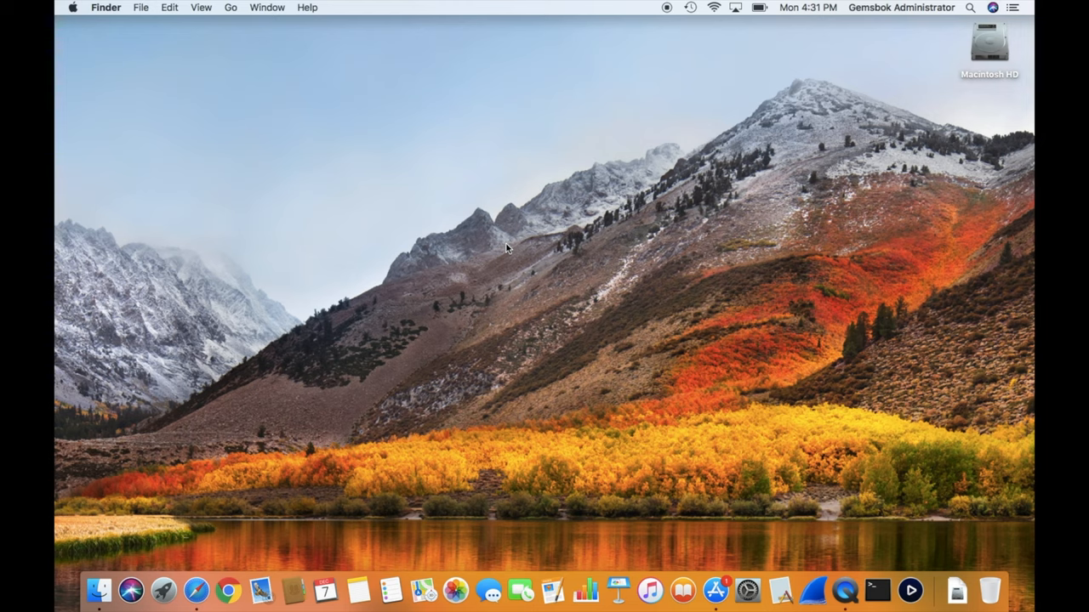
mouse_move(73, 17)
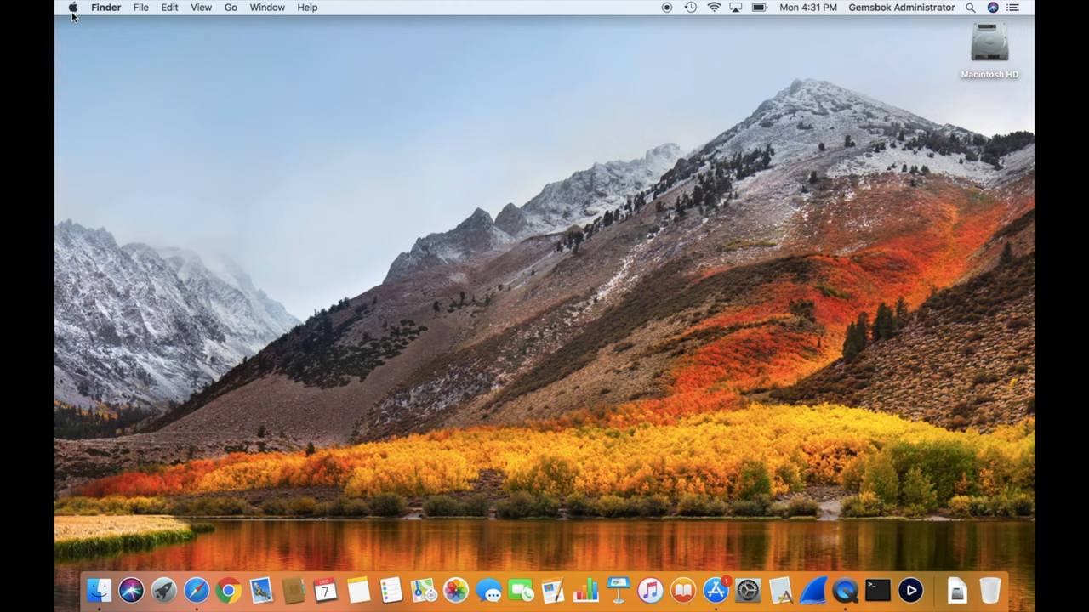
mouse_move(473, 211)
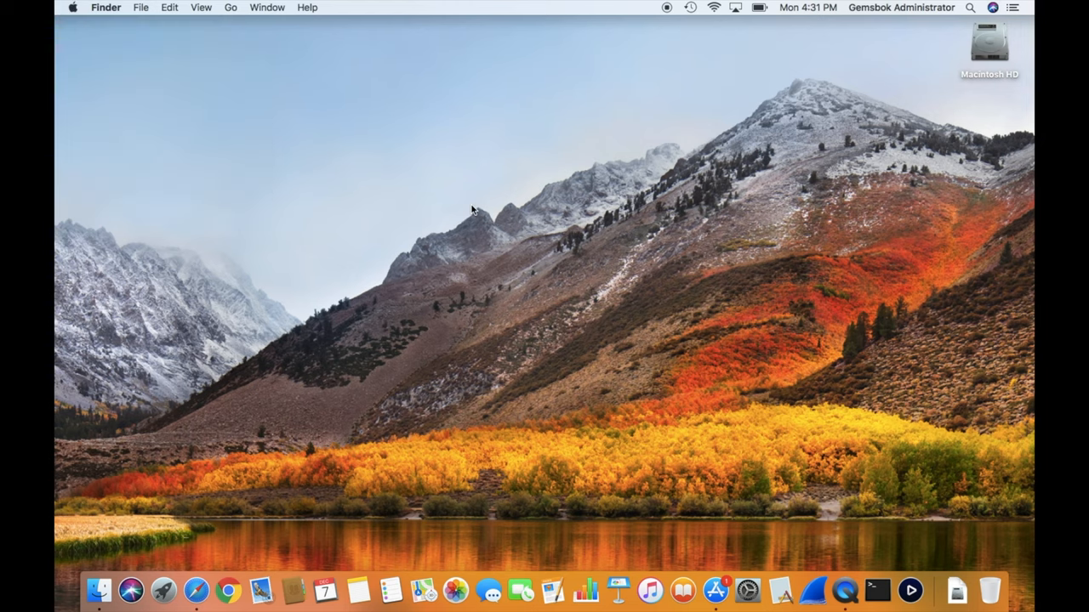
Step: Show About This Mac, revealing macOS High Sierra 10.13.6 on a MacBook Air
left_click(72, 7)
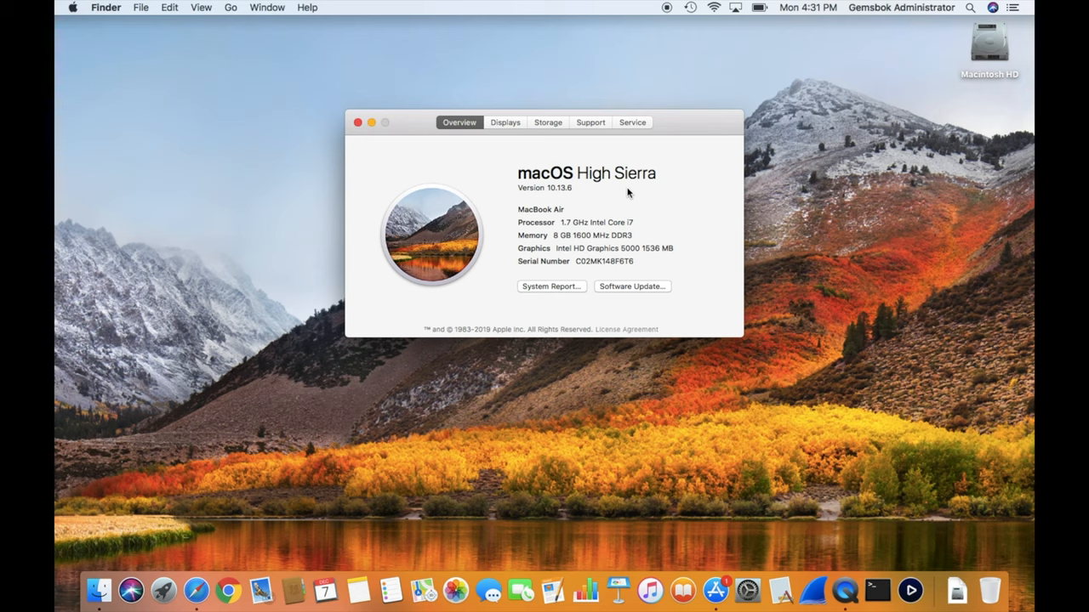
mouse_move(381, 119)
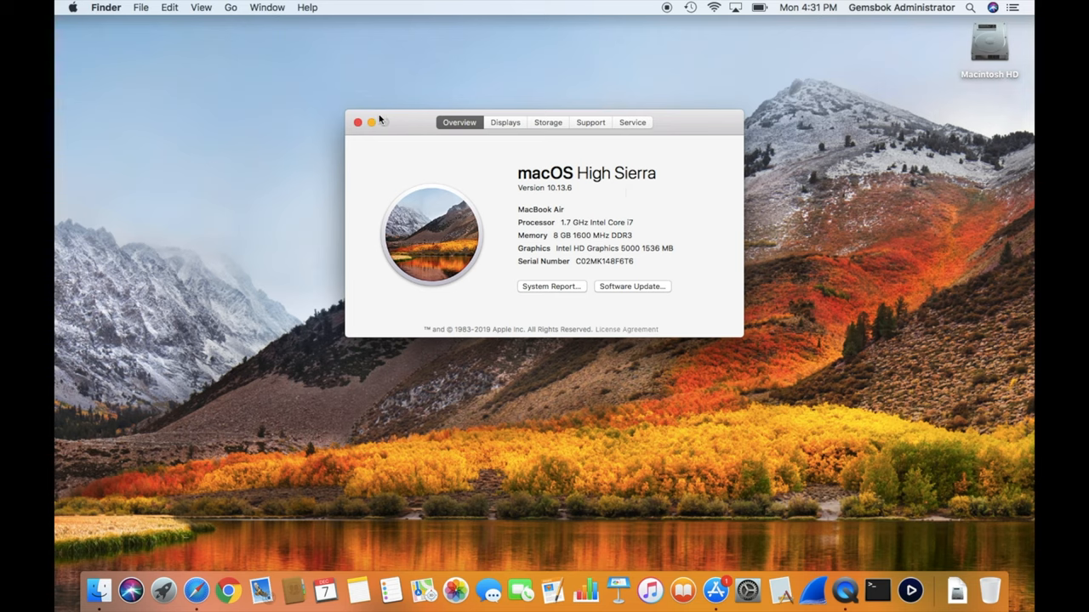
Step: Bring up the Wikipedia macOS version history page listing Cheetah through Big Sur
left_click(357, 122)
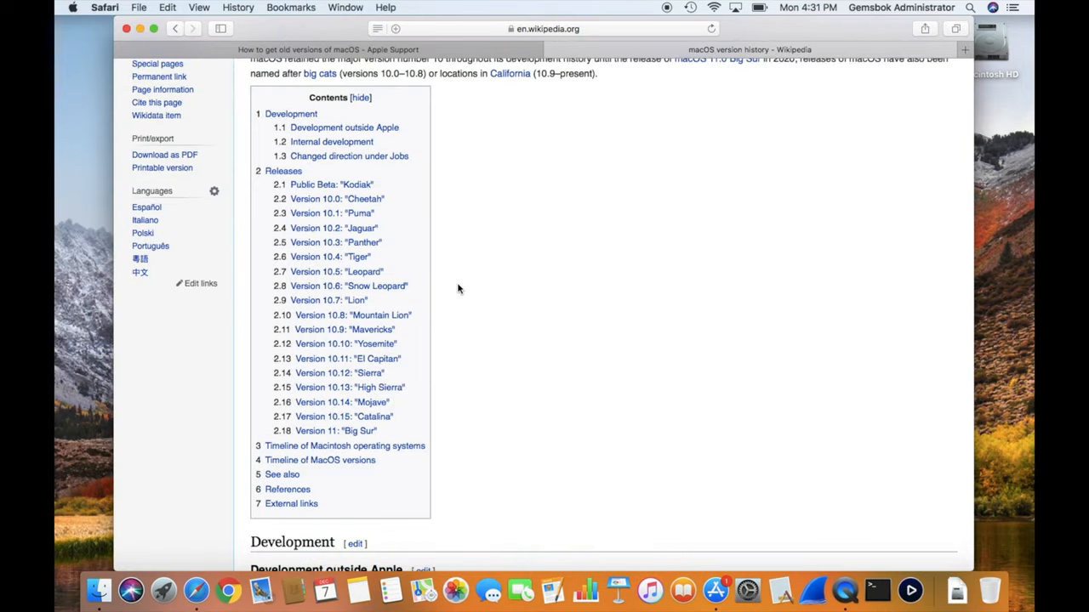
mouse_move(441, 395)
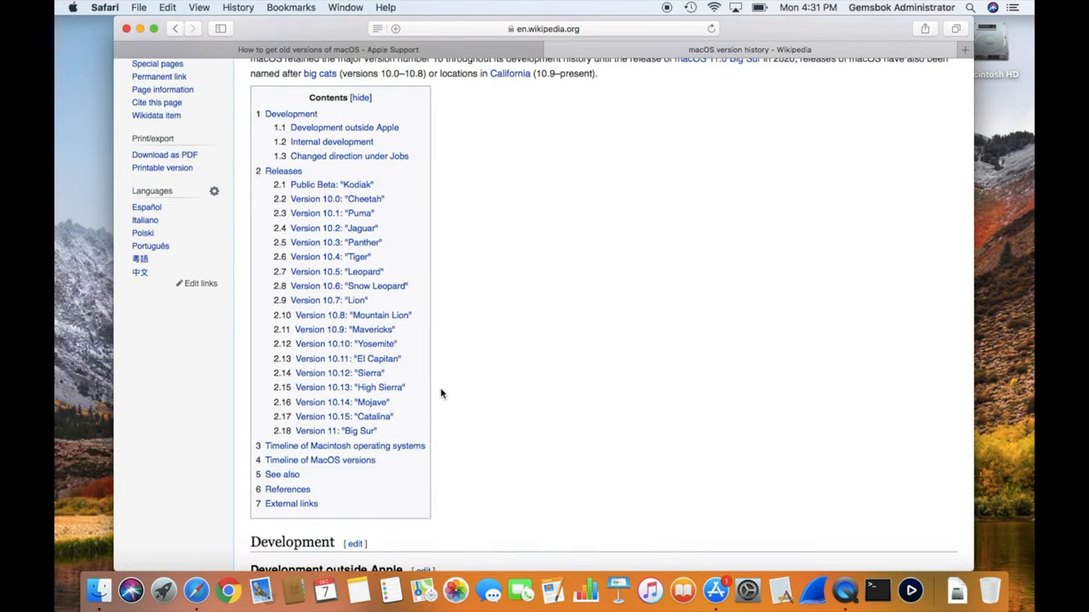
mouse_move(413, 389)
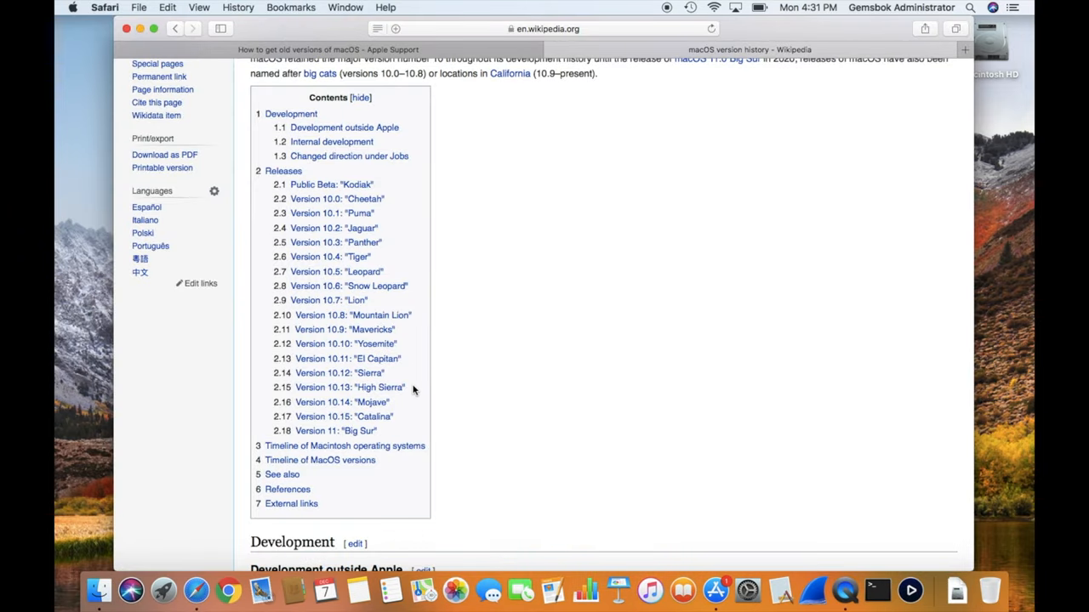
mouse_move(405, 410)
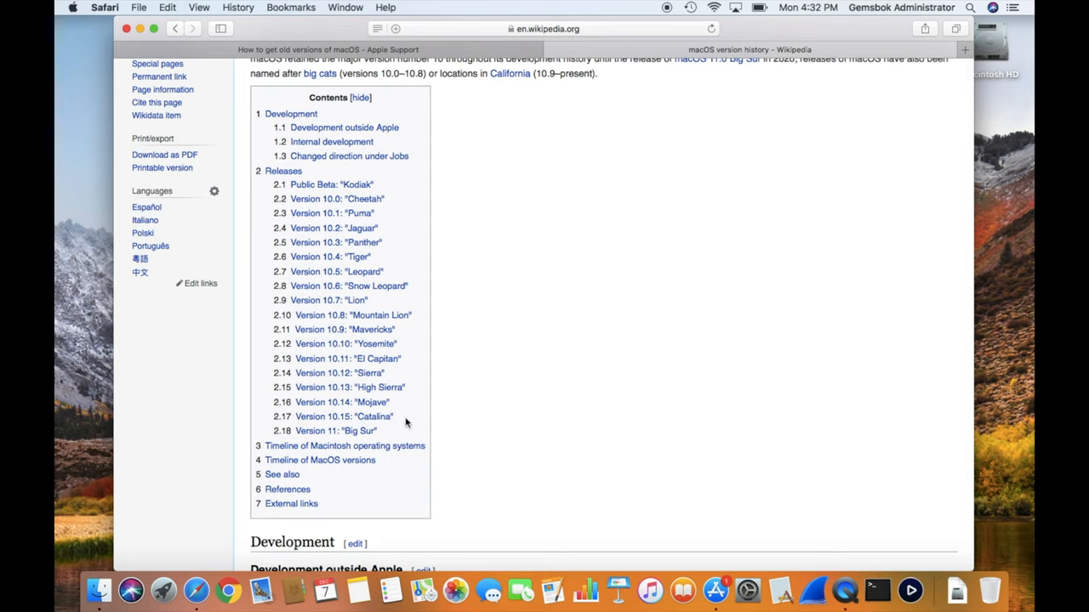
mouse_move(395, 439)
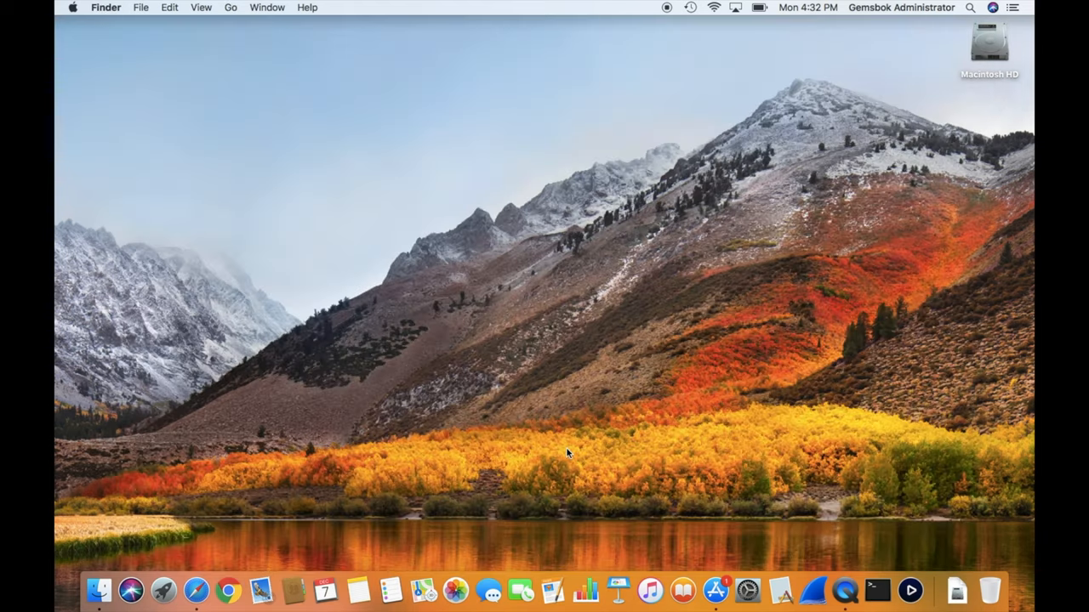
mouse_move(708, 587)
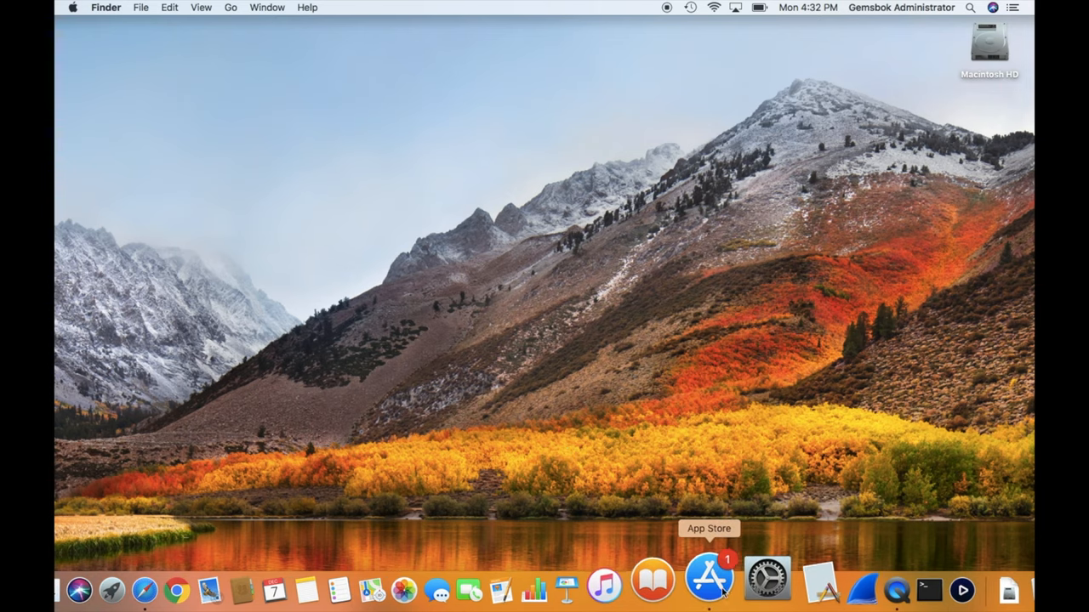
Step: Launch the App Store and search 'catalina', then 'mac os', scrolling the results
left_click(708, 587)
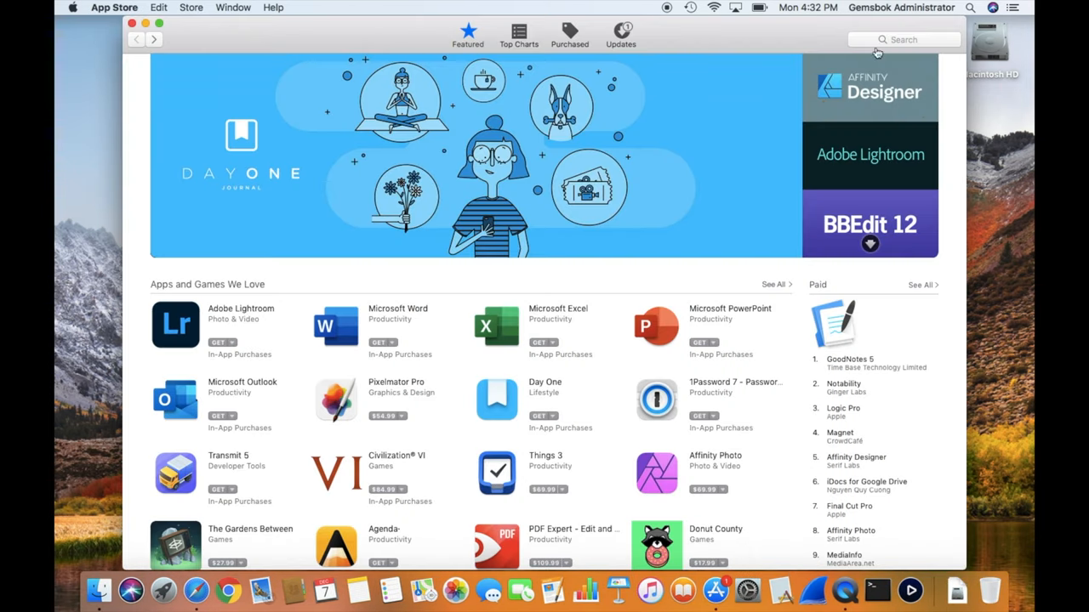
left_click(903, 39)
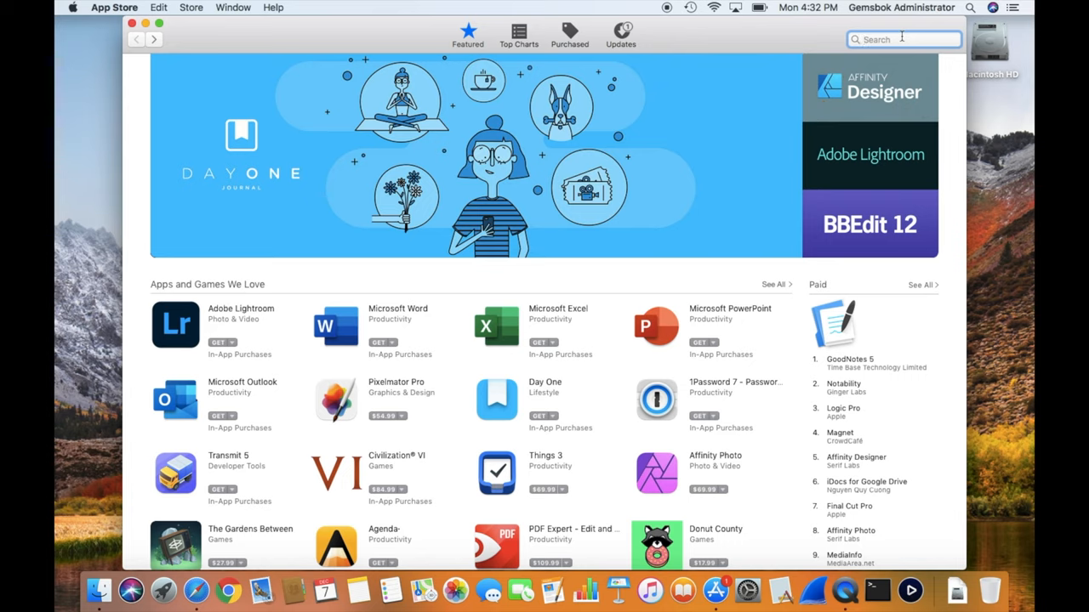
type("catalina")
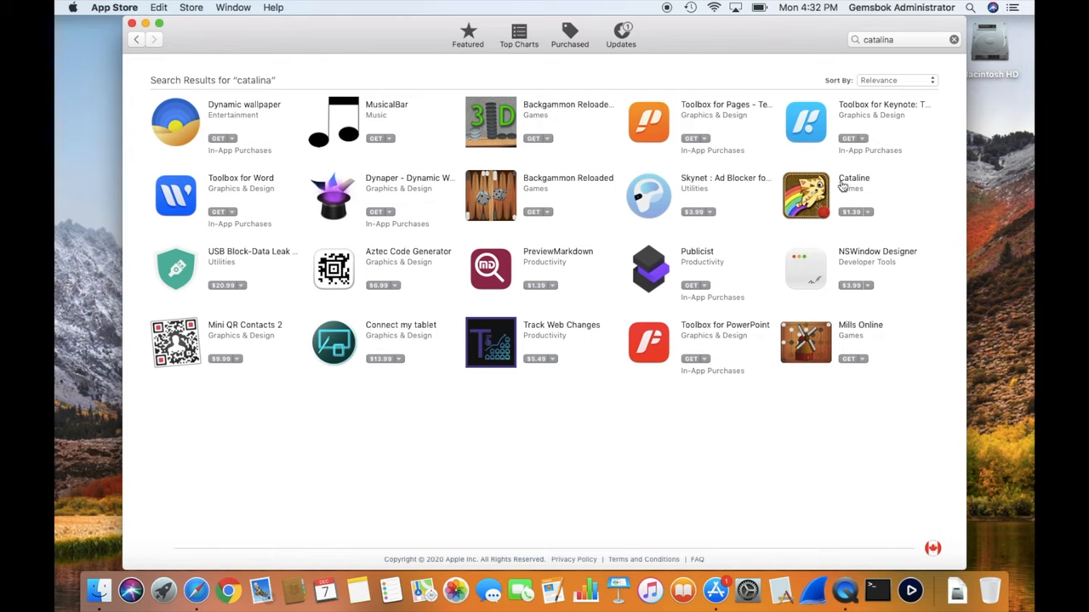
type("m")
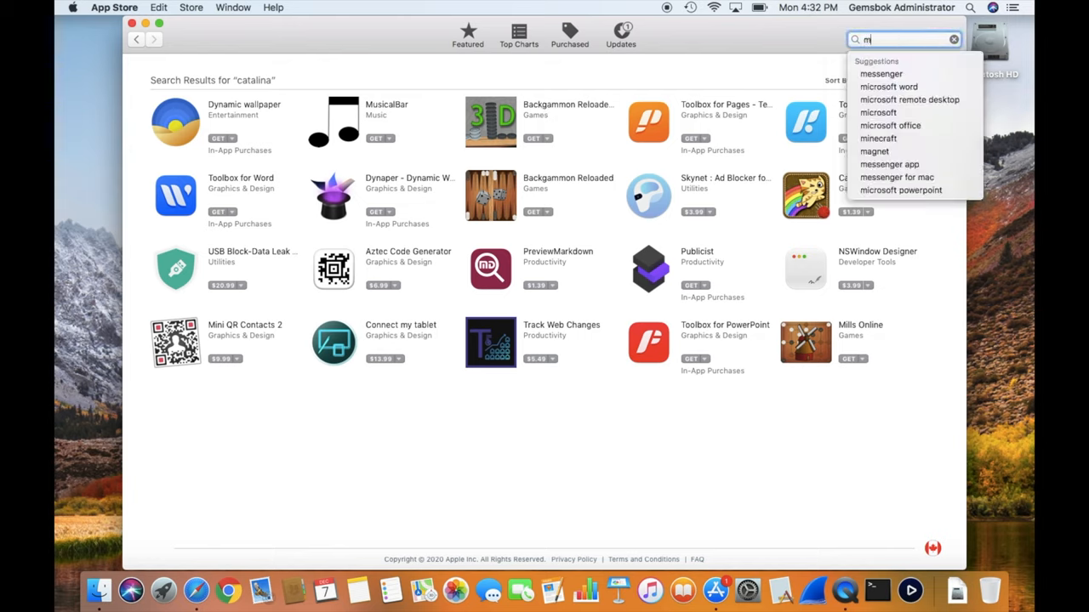
type("ac os x")
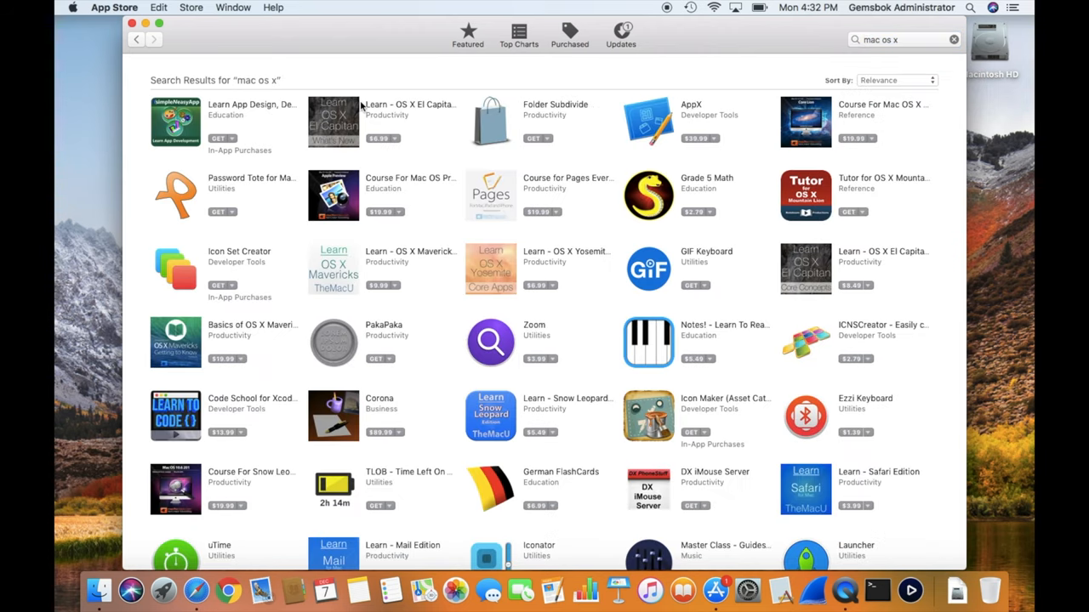
mouse_move(435, 357)
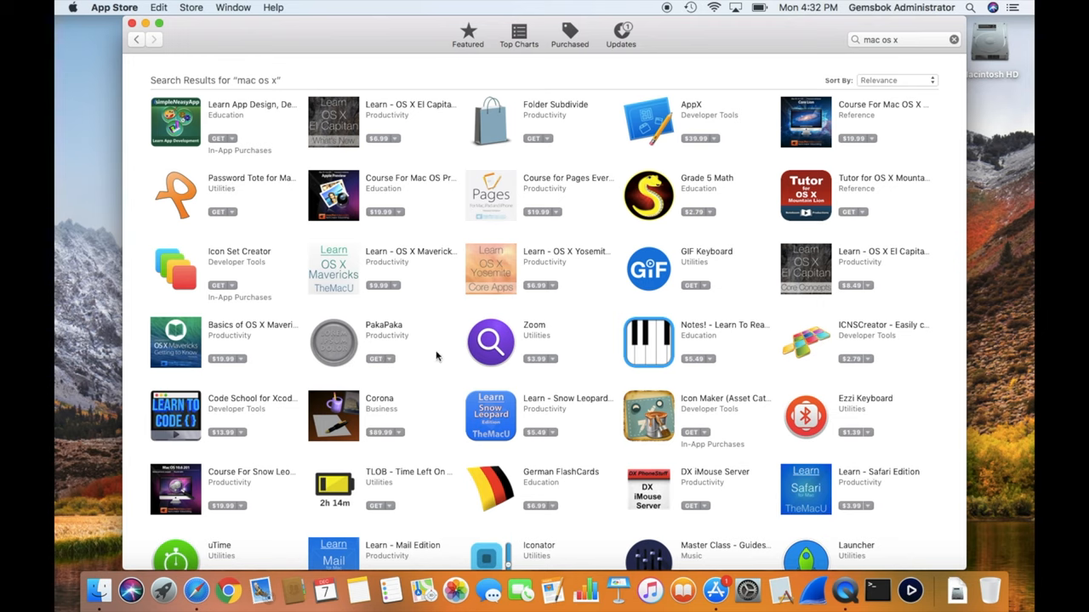
scroll("down", 3)
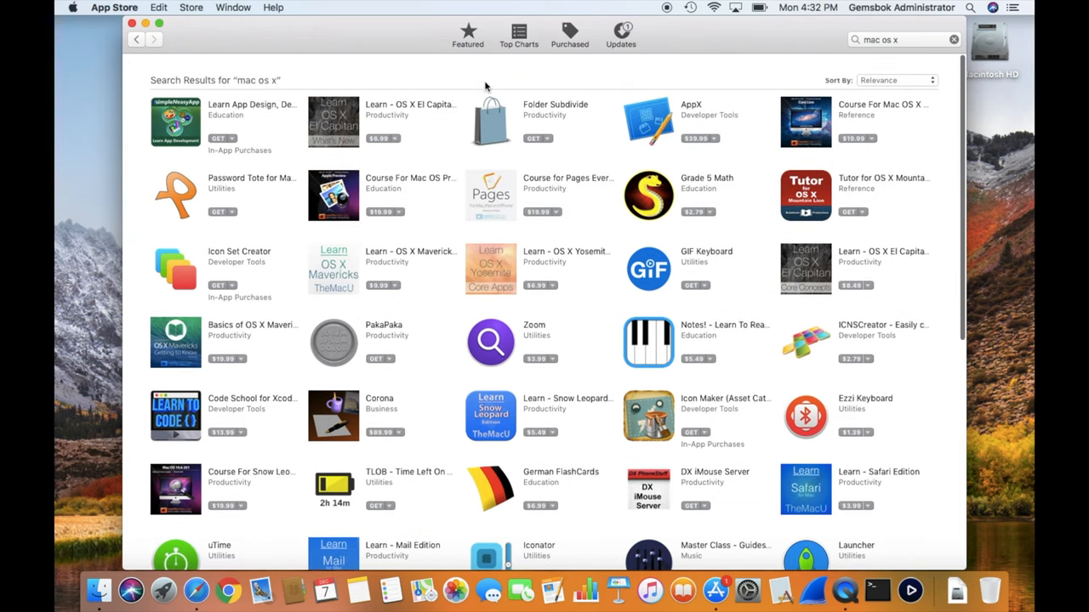
Step: Search the App Store for 'mac os' again and open the macOS Big Sur listing
left_click(466, 34)
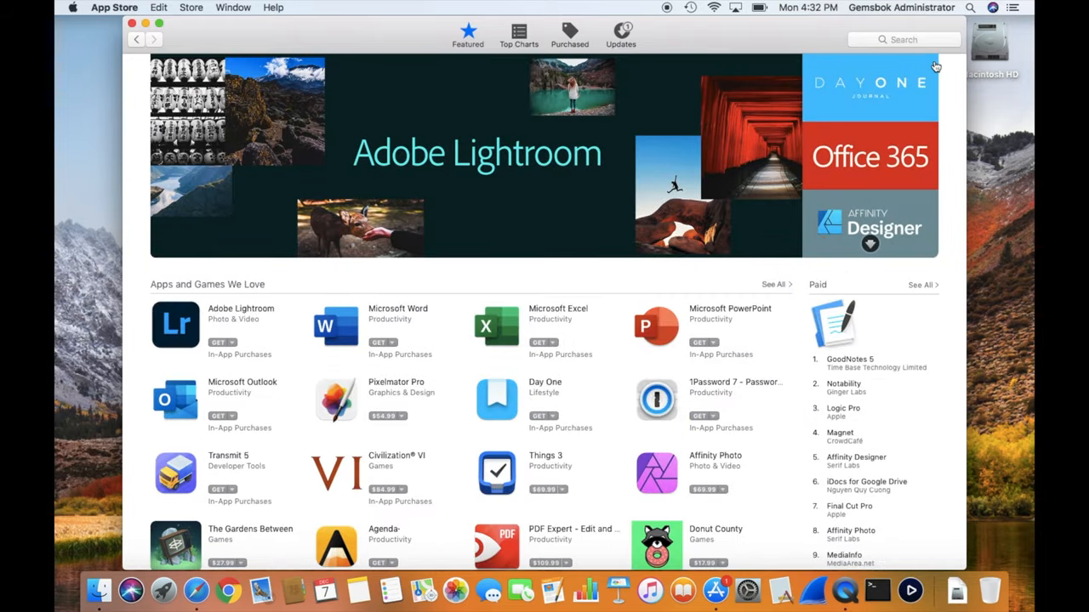
type("m")
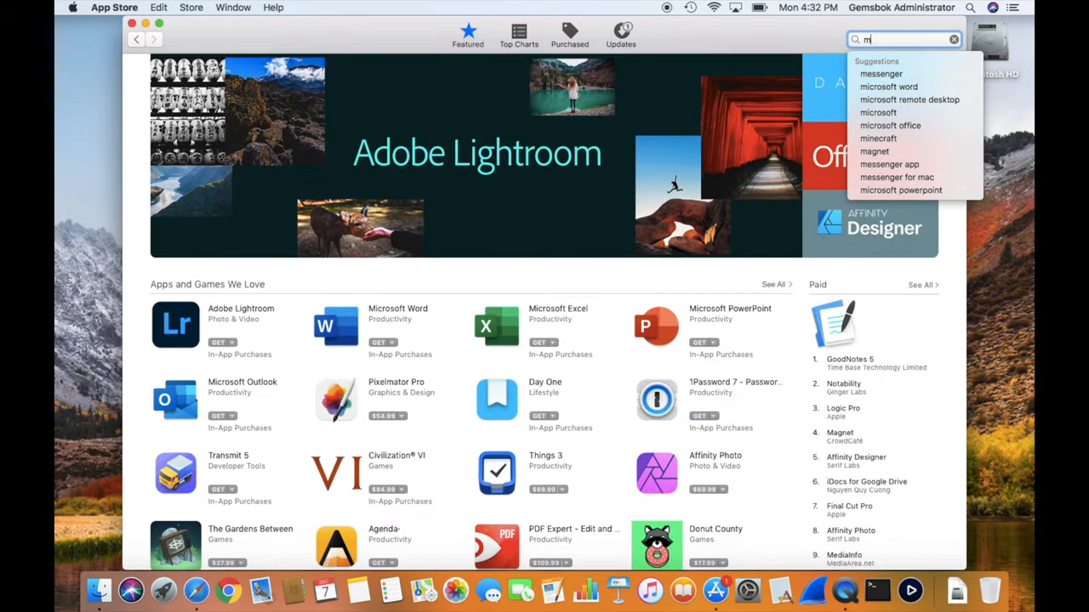
type("ac os")
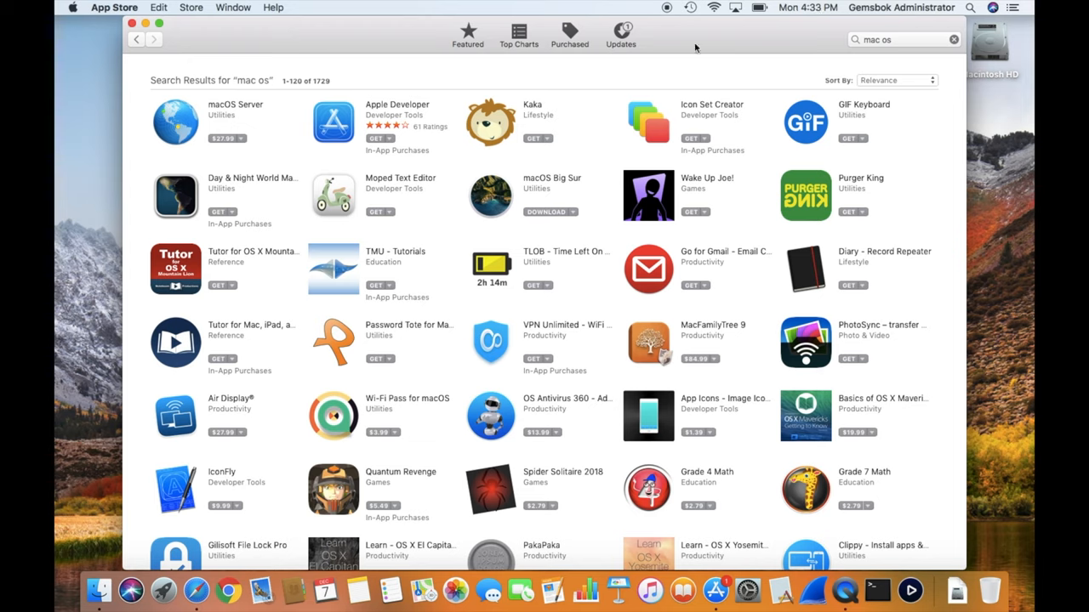
mouse_move(508, 208)
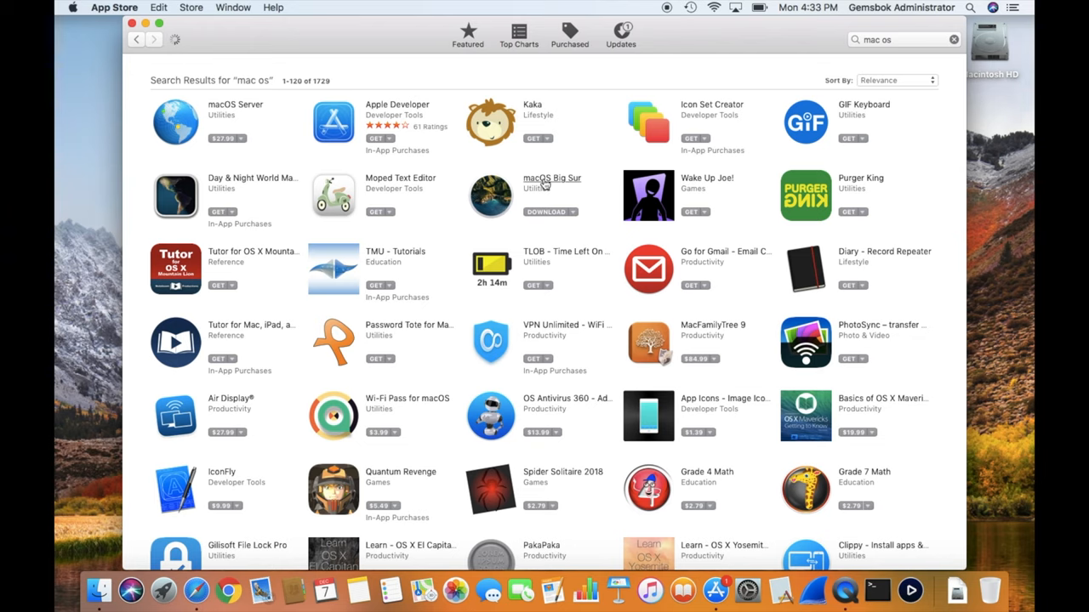
left_click(552, 179)
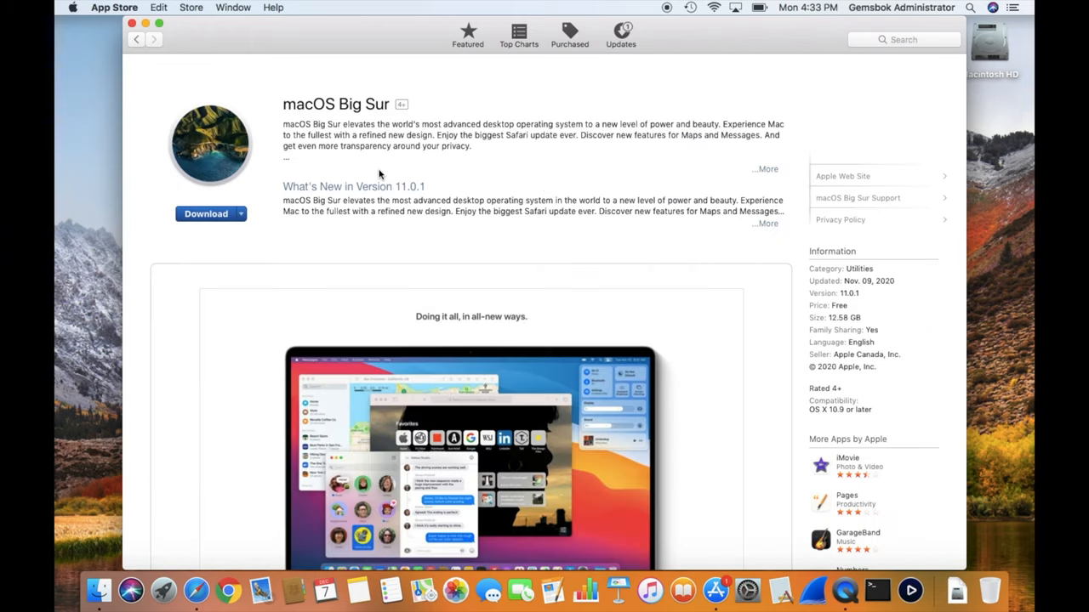
mouse_move(511, 150)
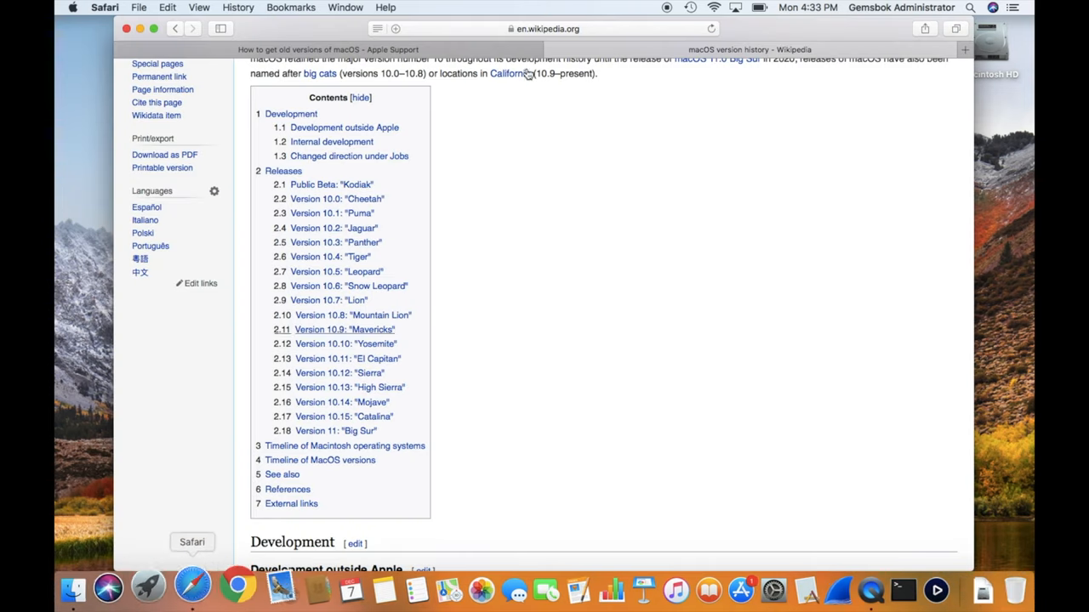
Step: Switch to the 'How to get old versions of macOS' Apple Support tab and select its address
left_click(327, 48)
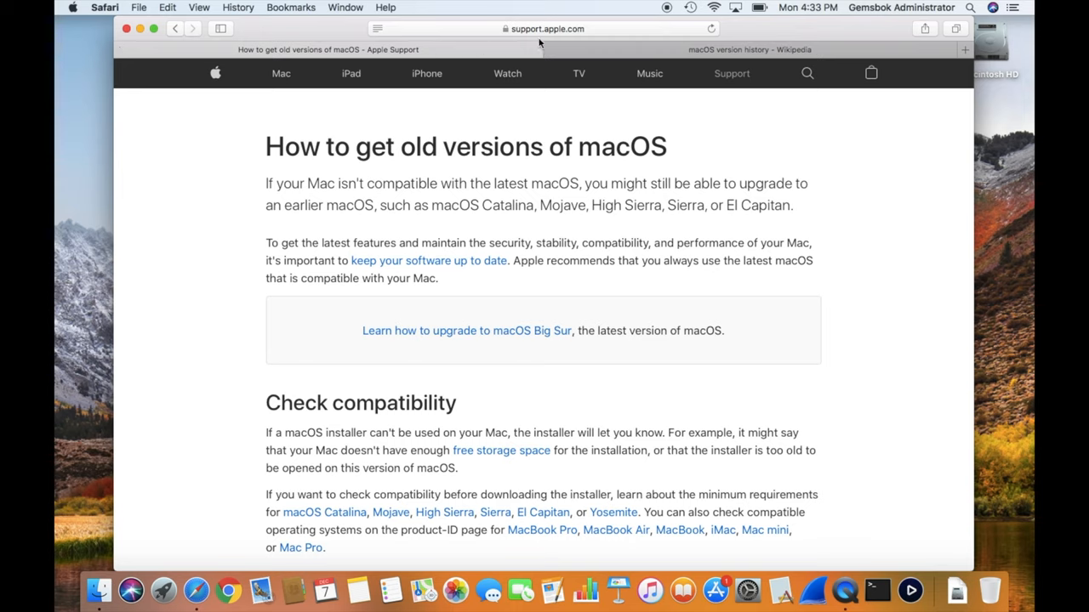
left_click(546, 27)
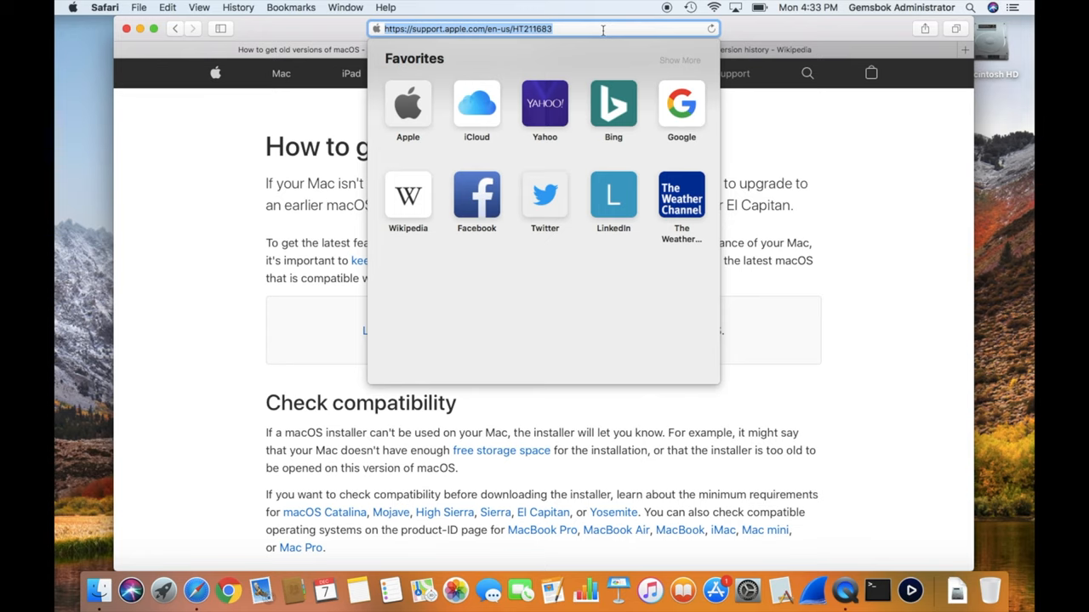
mouse_move(242, 160)
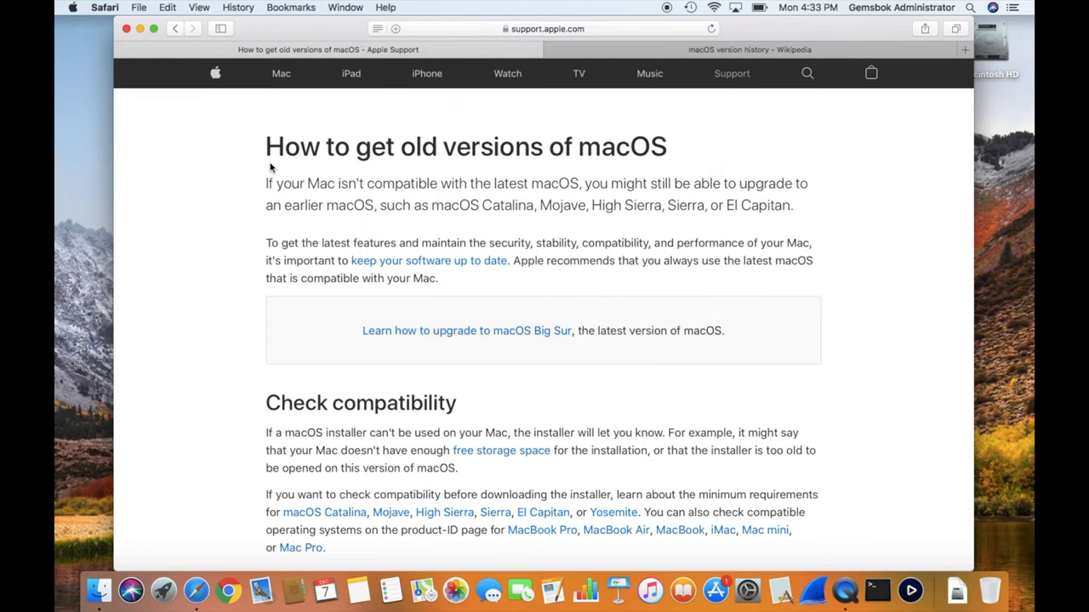
mouse_move(173, 283)
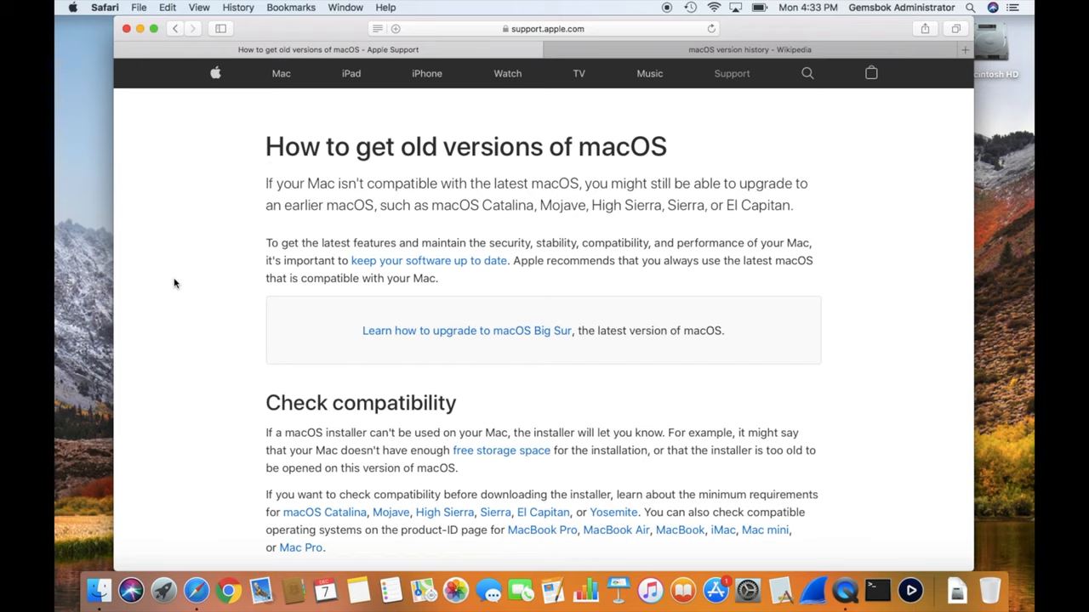
Step: Reach the Download macOS section and follow the macOS Catalina 10.15 link to its App Store listing
scroll("down", 3)
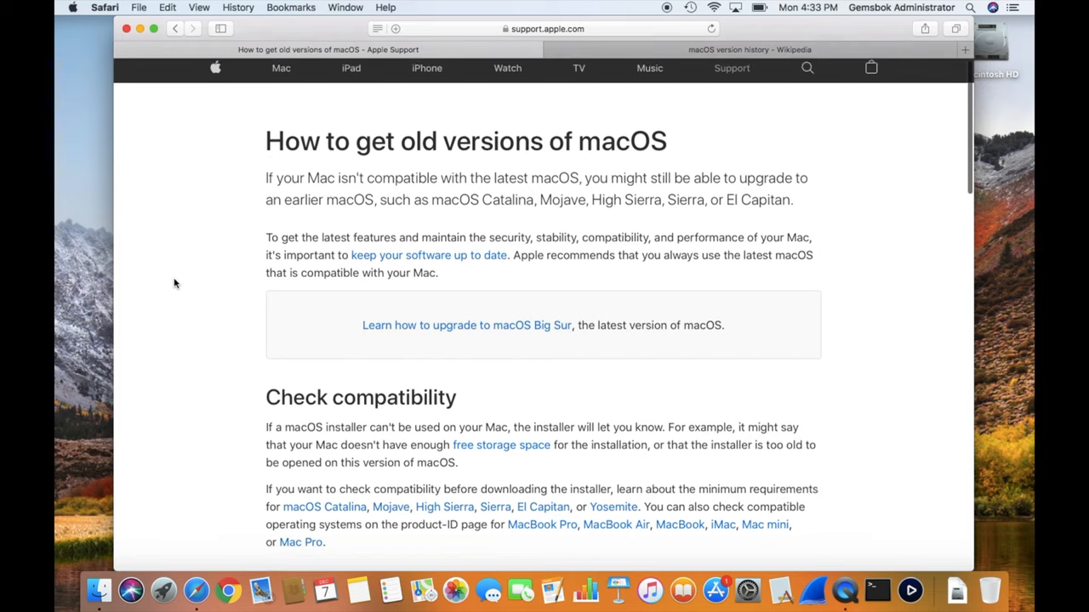
scroll("down", 3)
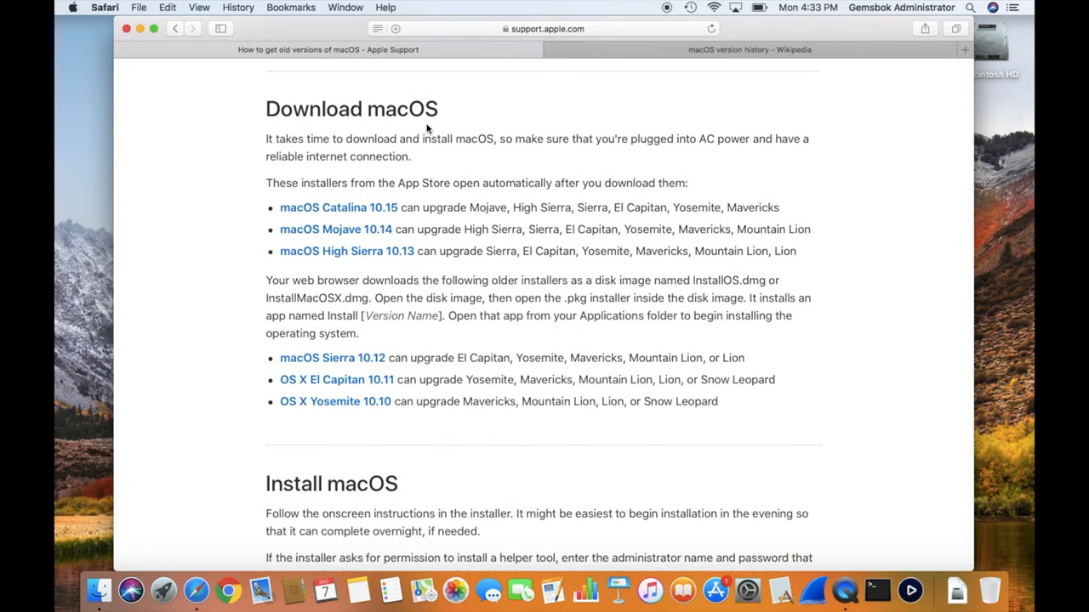
mouse_move(266, 198)
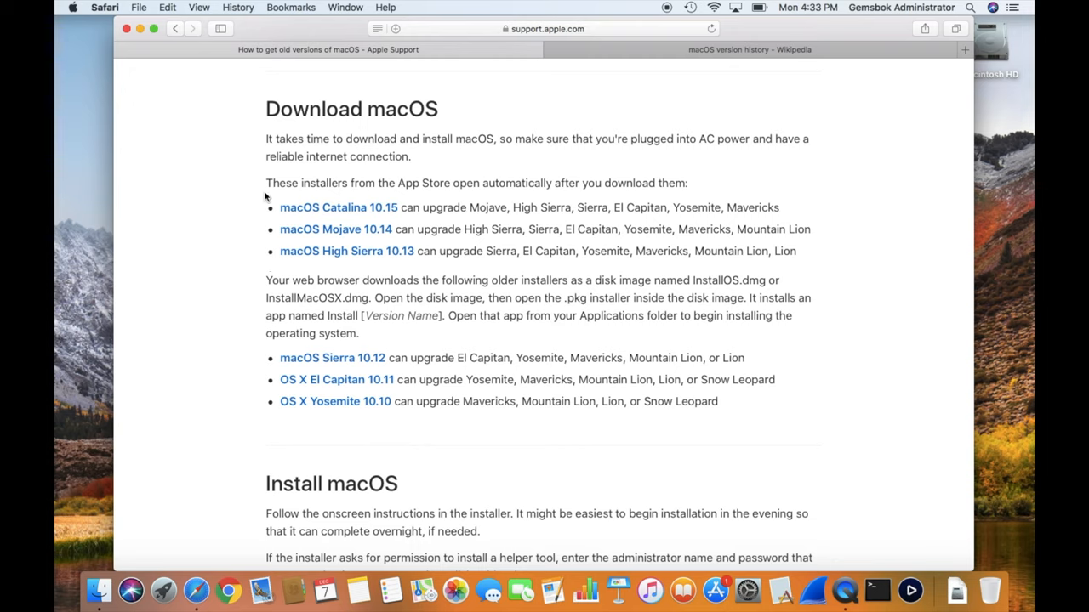
mouse_move(241, 384)
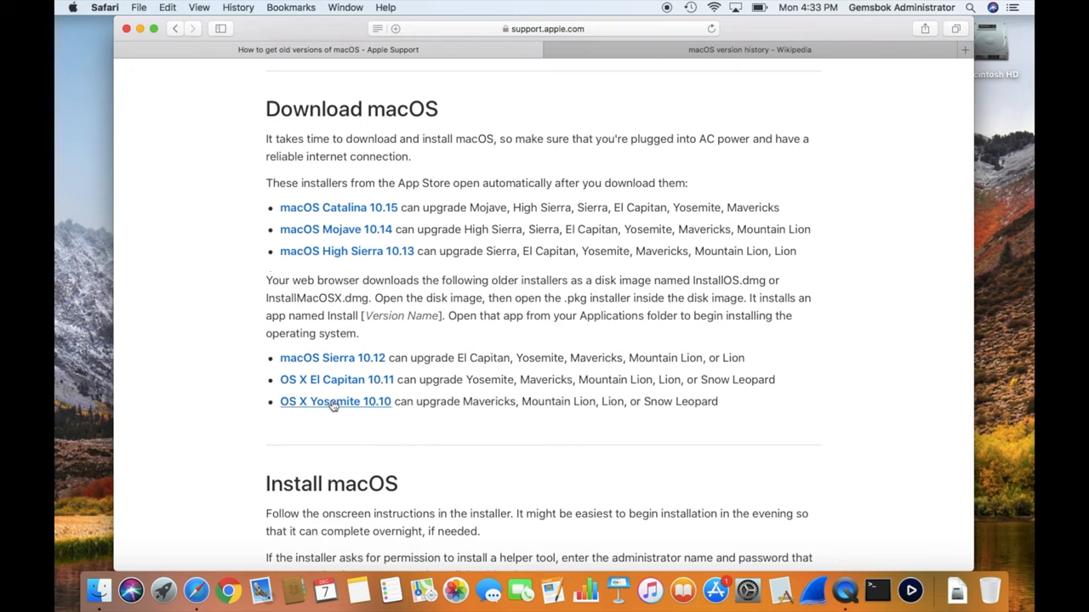
mouse_move(340, 408)
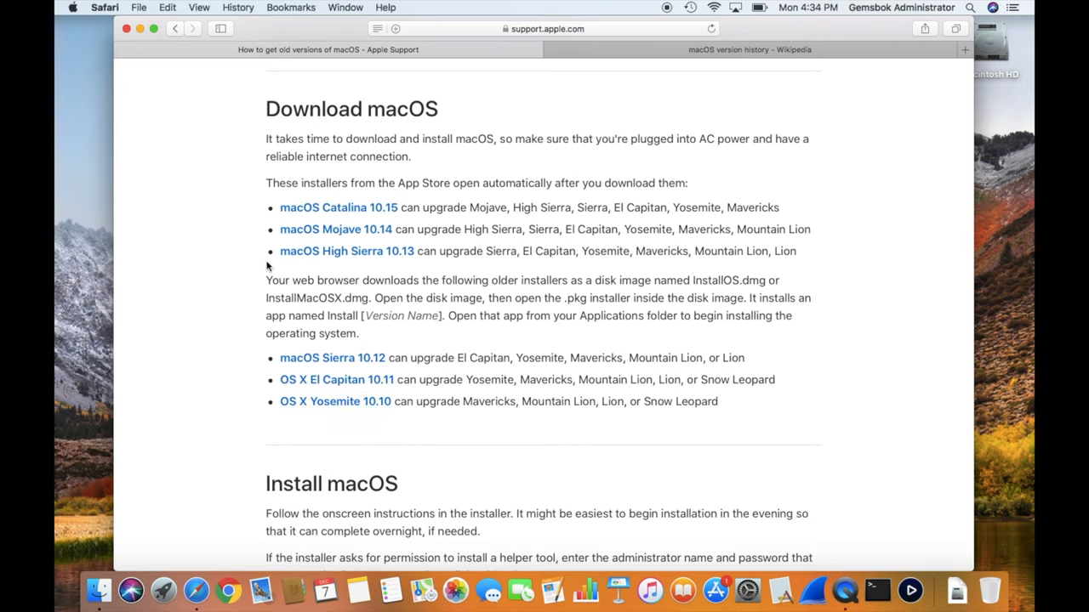
mouse_move(346, 257)
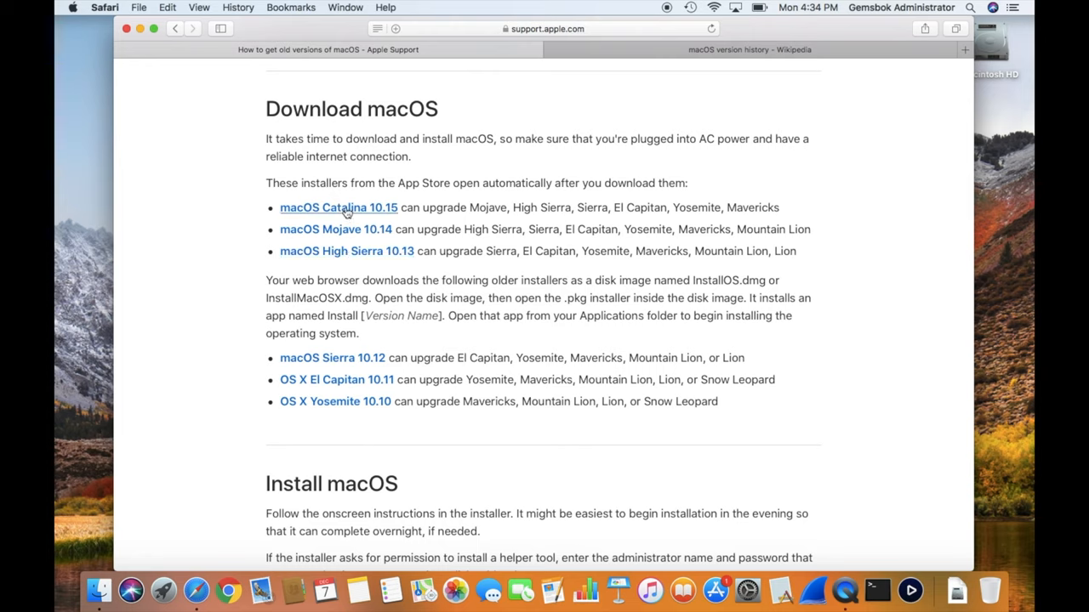
mouse_move(342, 213)
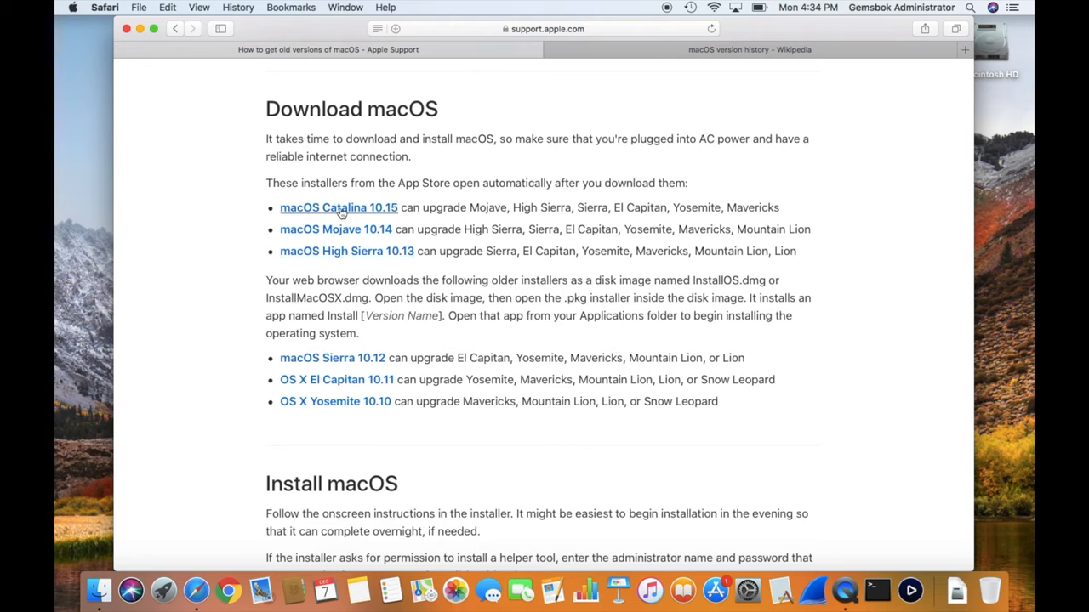
left_click(338, 208)
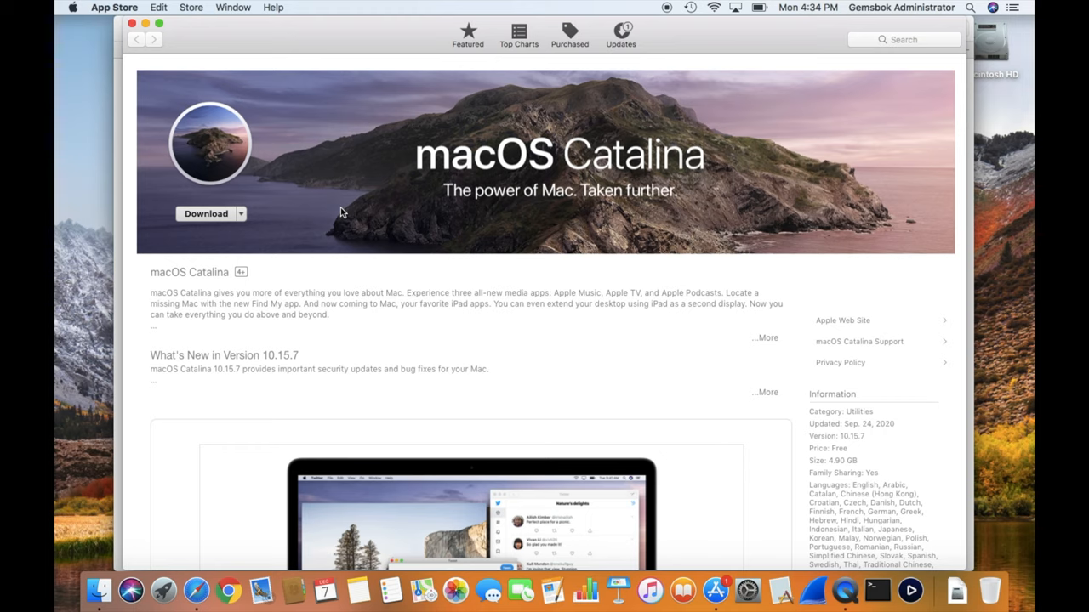
mouse_move(297, 210)
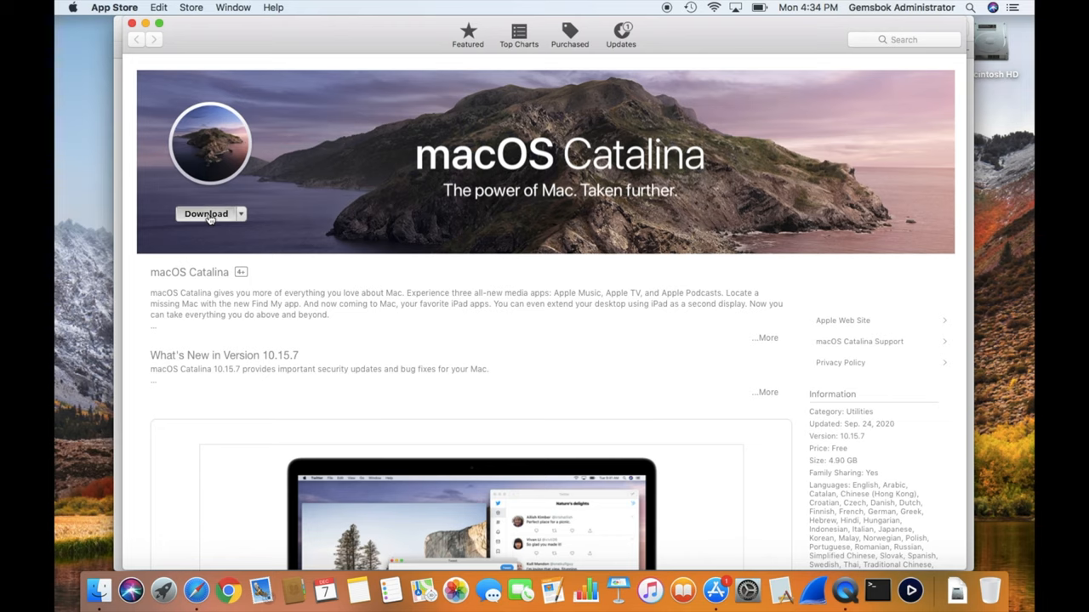
Step: Start the macOS Catalina download from its App Store page
left_click(206, 214)
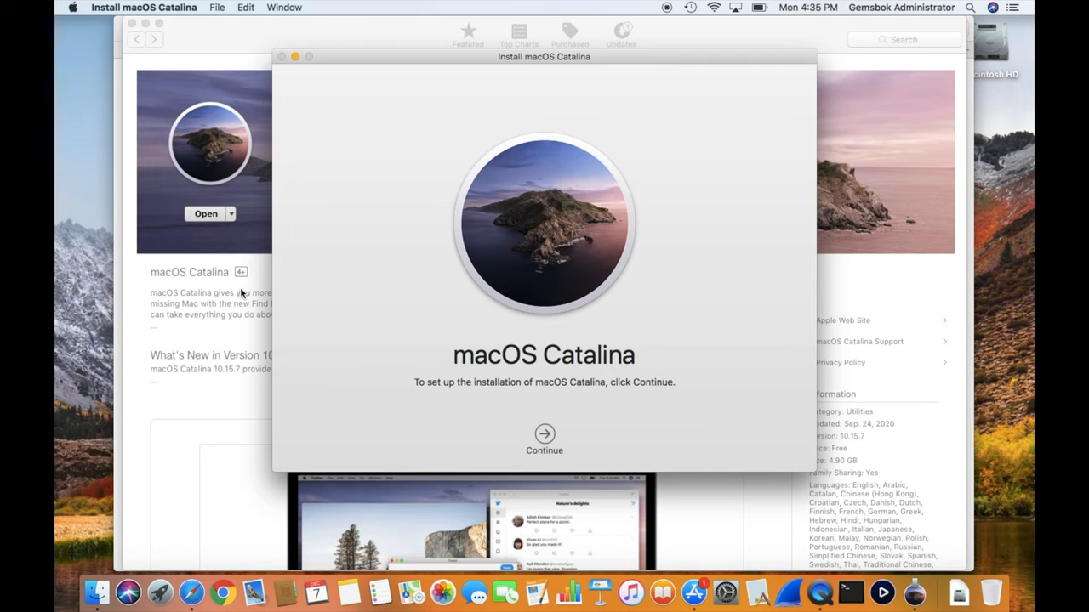
mouse_move(435, 253)
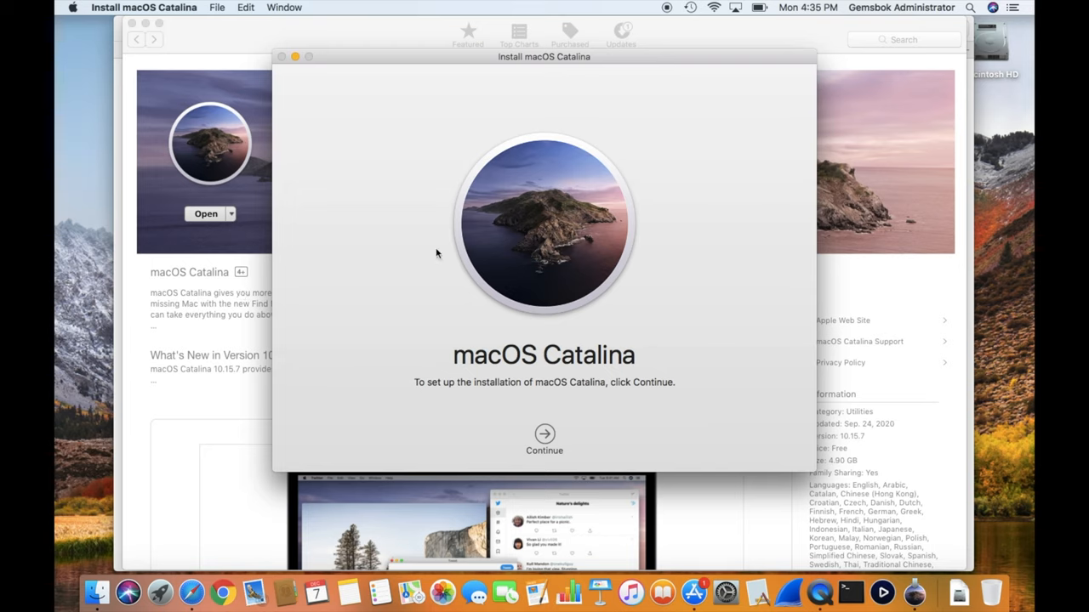
mouse_move(469, 225)
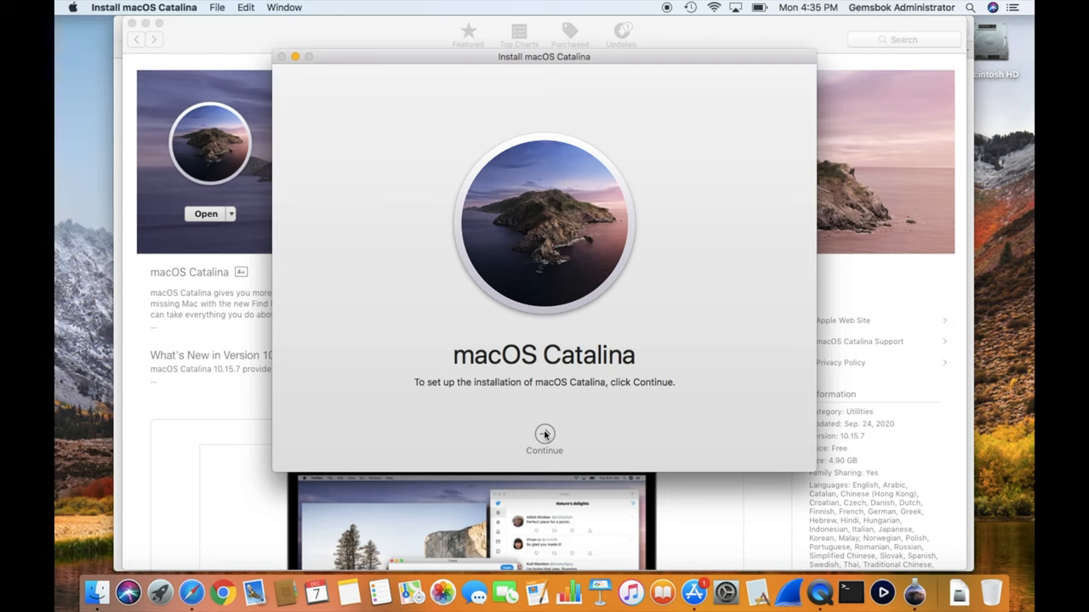
Step: Continue past the intro and license agreement to the Macintosh HD step, then quit the installer with Cmd+Q
left_click(544, 446)
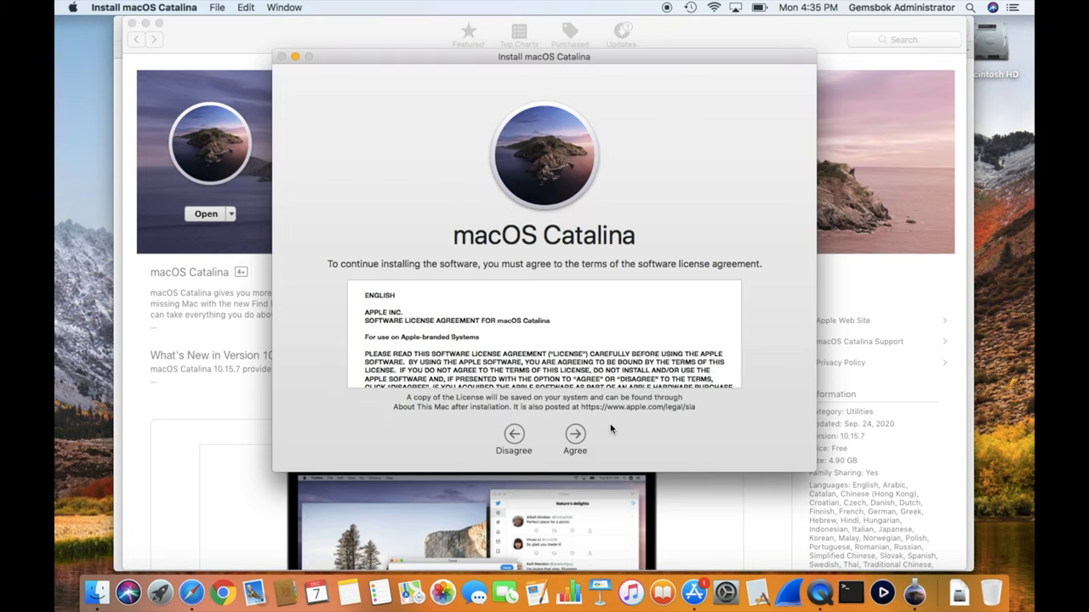
left_click(575, 438)
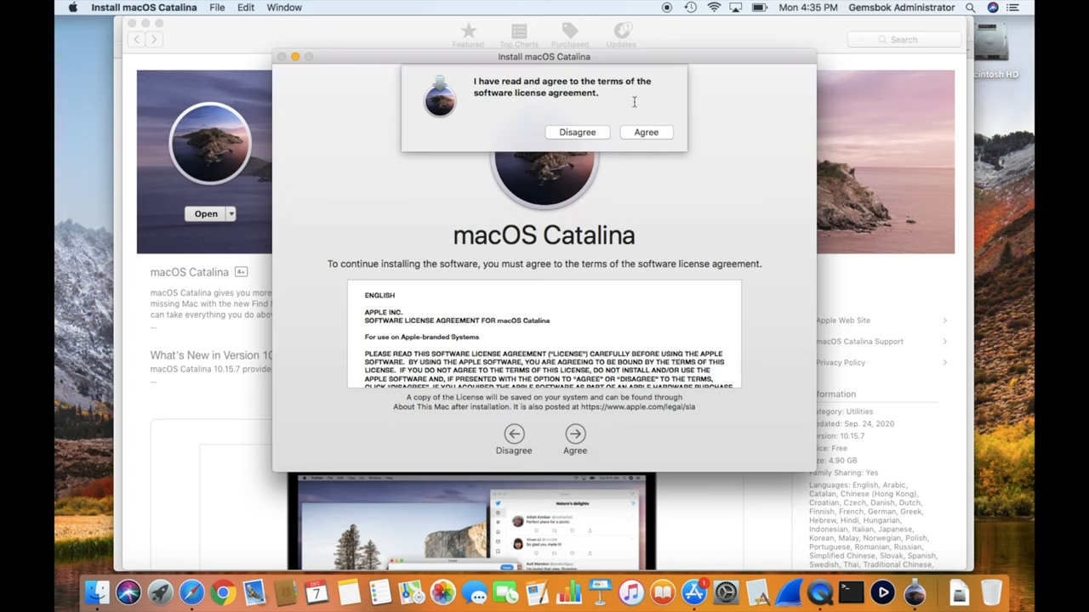
left_click(646, 133)
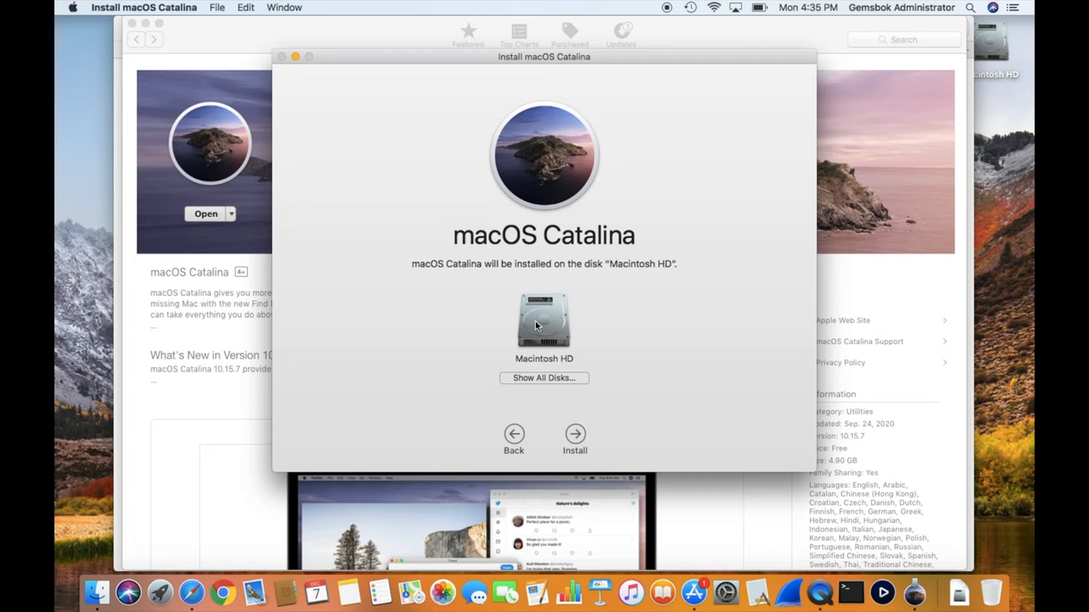
mouse_move(584, 422)
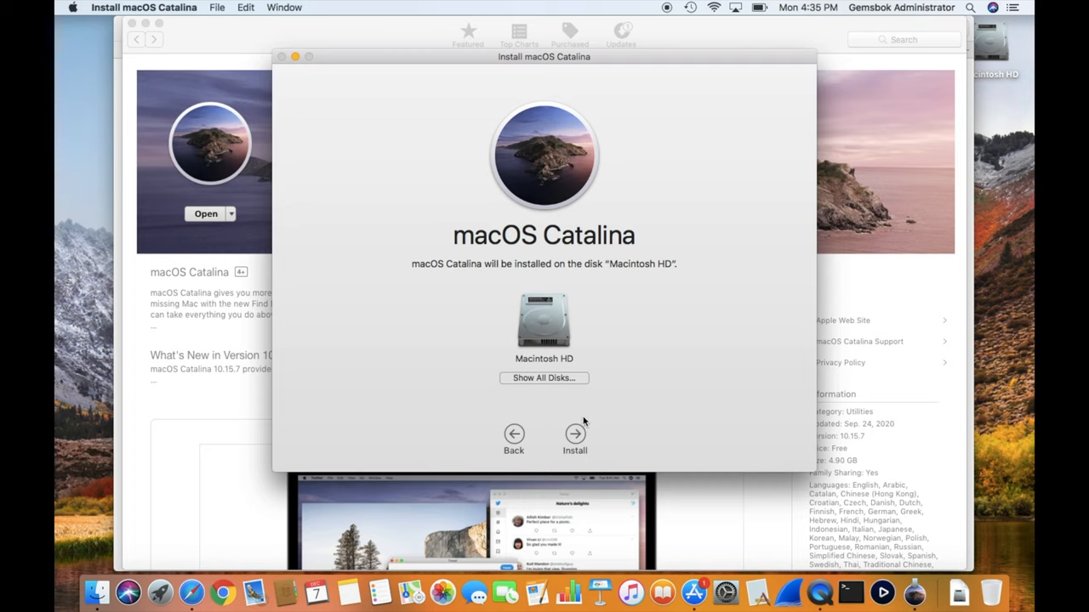
mouse_move(392, 234)
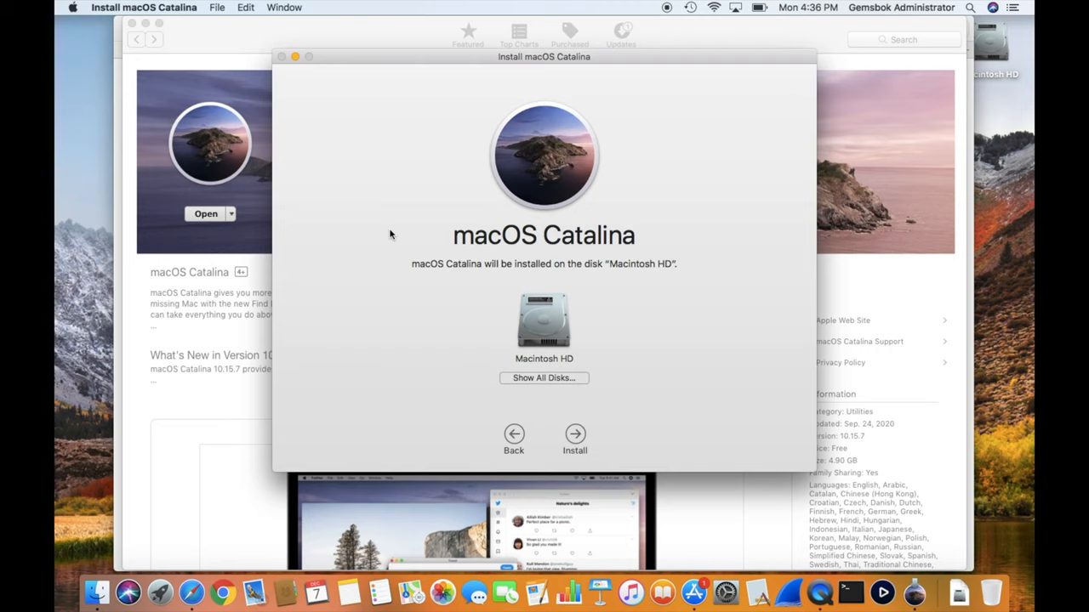
left_click(143, 6)
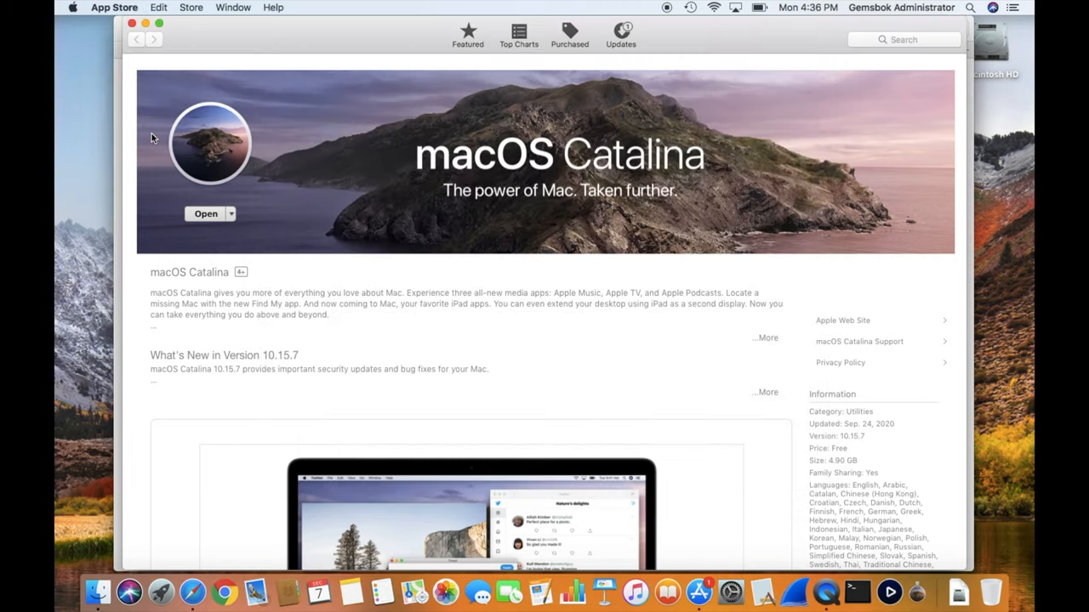
Step: Return to the Apple Support page and start the macOS Sierra 10.12 download
left_click(114, 7)
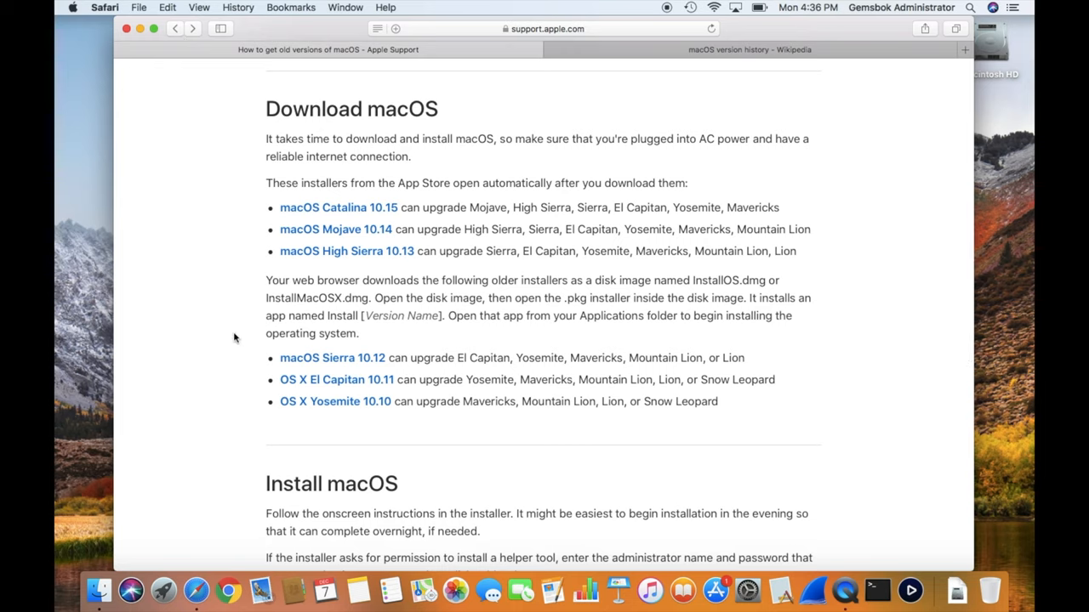
mouse_move(307, 422)
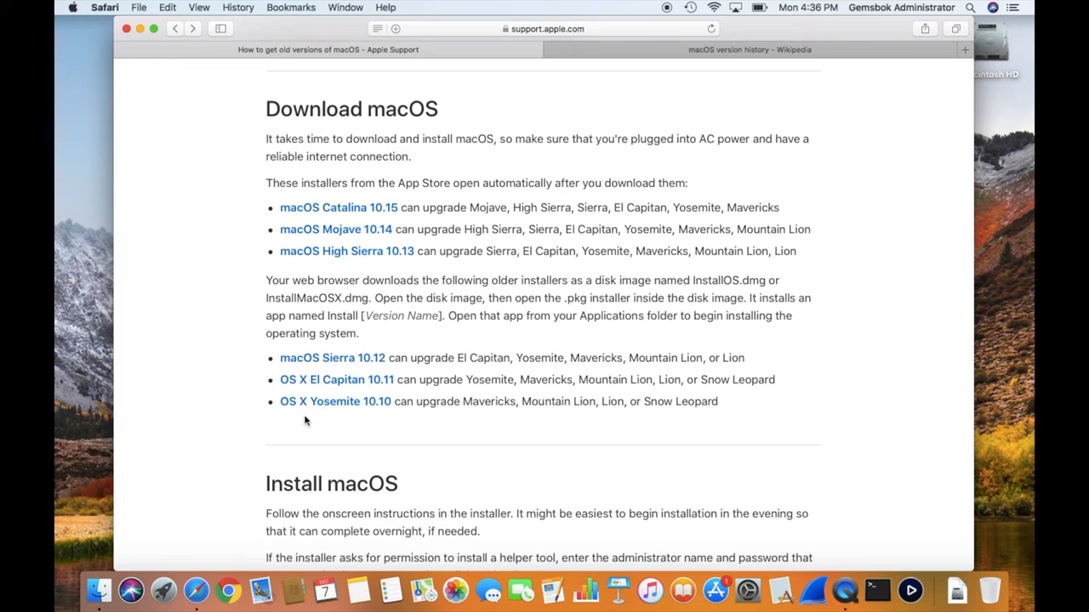
mouse_move(332, 357)
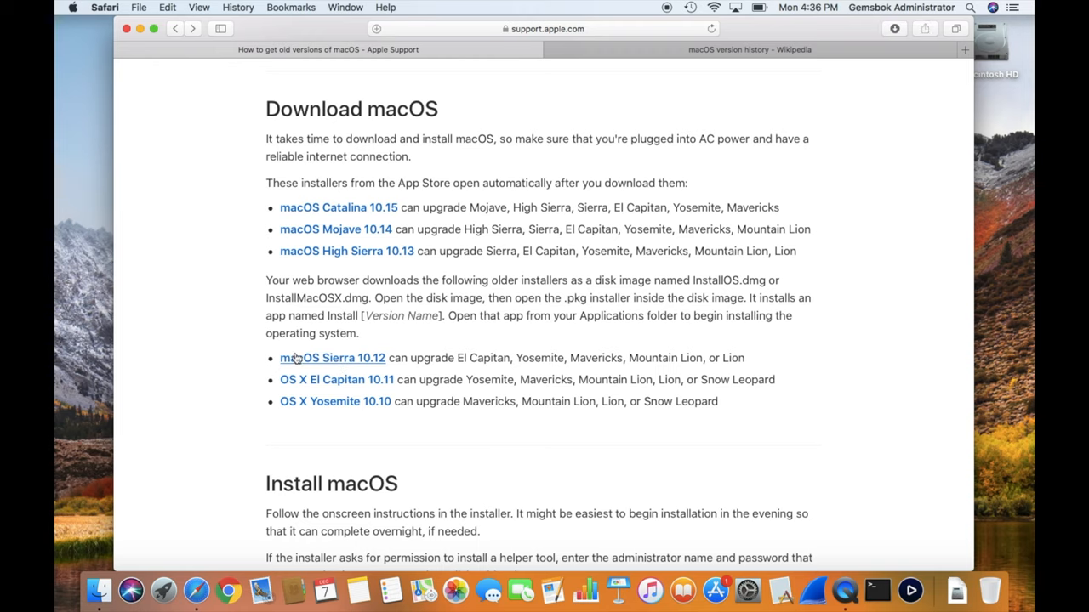
left_click(331, 357)
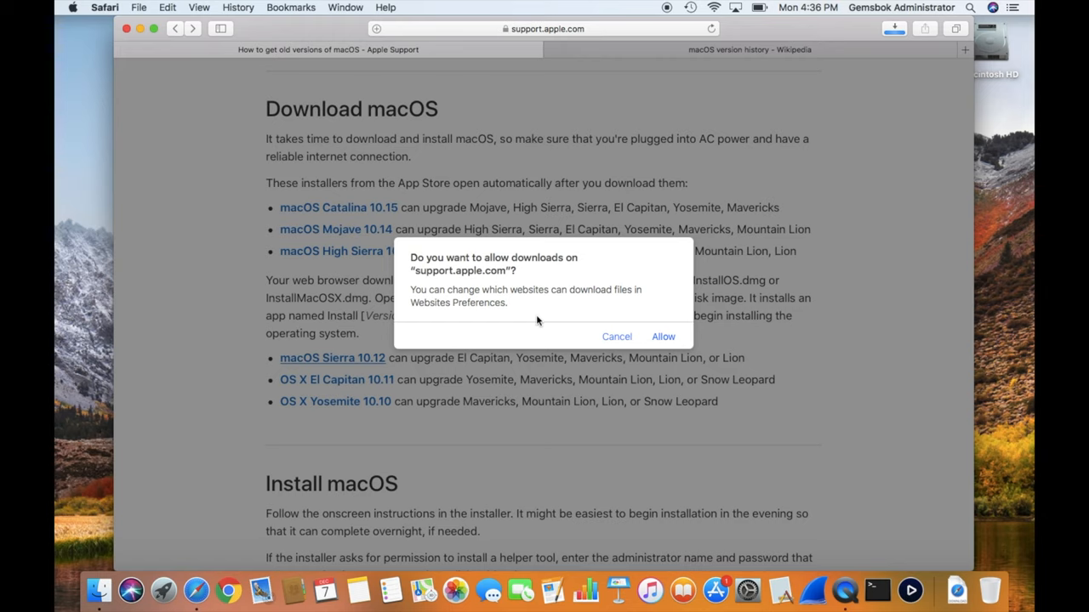
mouse_move(611, 282)
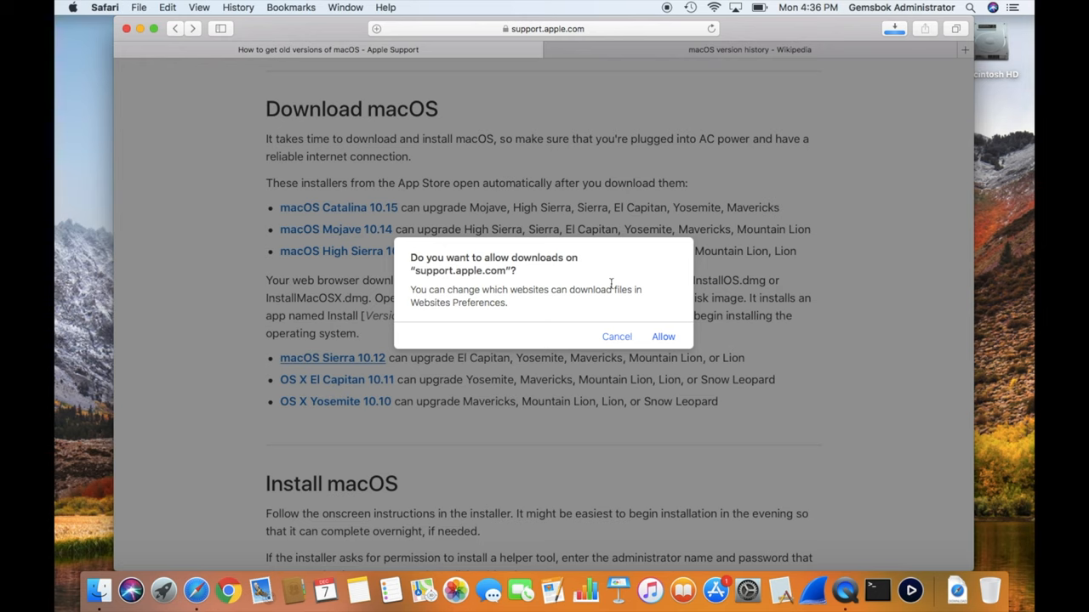
Step: Allow downloads from support.apple.com so the Sierra InstallOS.dmg download begins
left_click(663, 337)
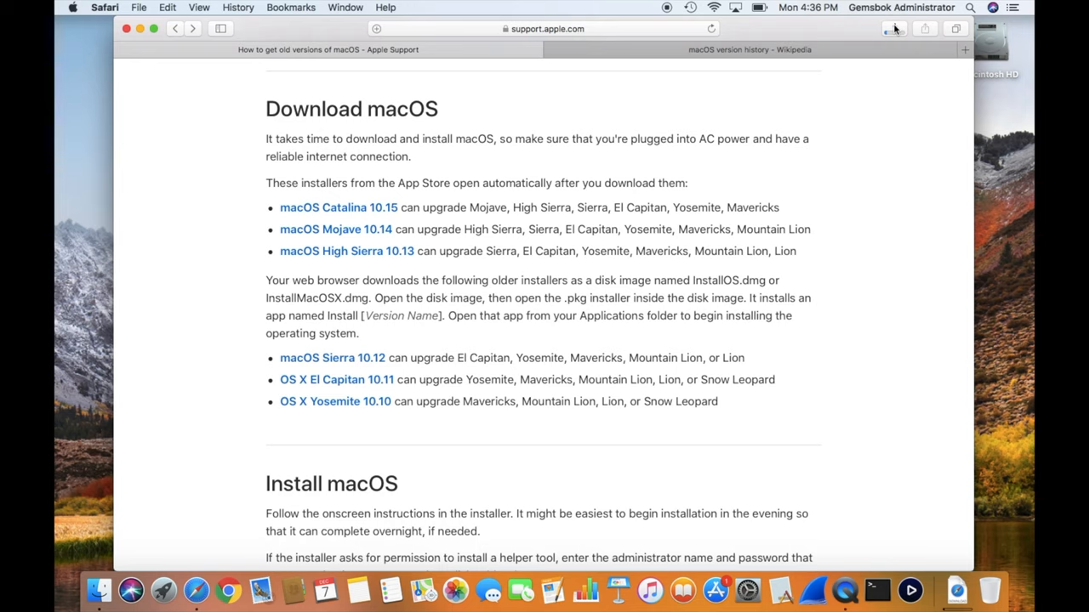
Step: Show Safari's downloads list to watch the 5.01 GB InstallOS.dmg finish
left_click(895, 27)
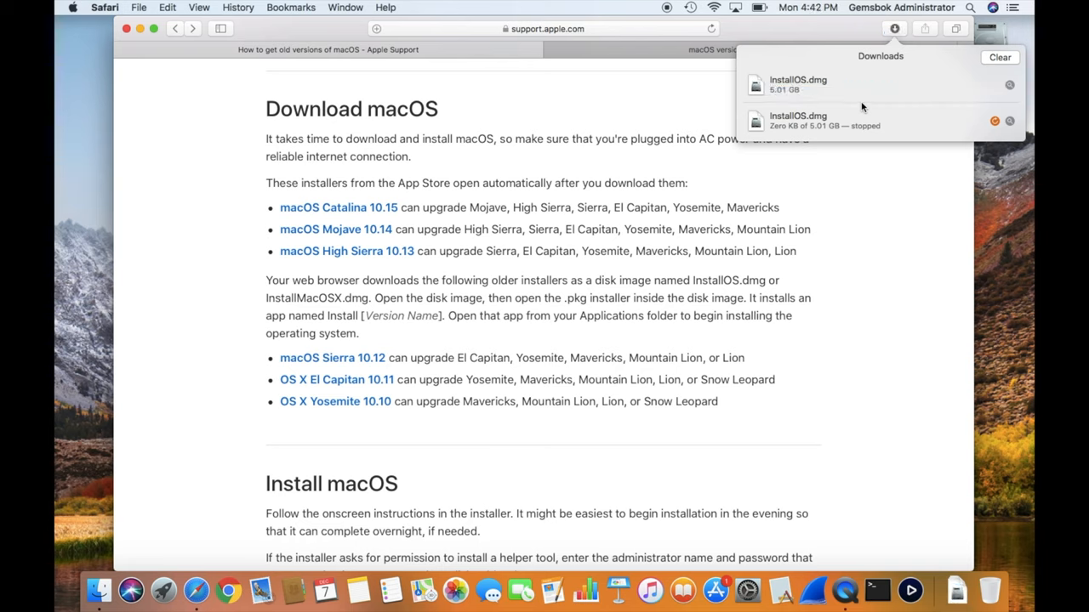
mouse_move(762, 89)
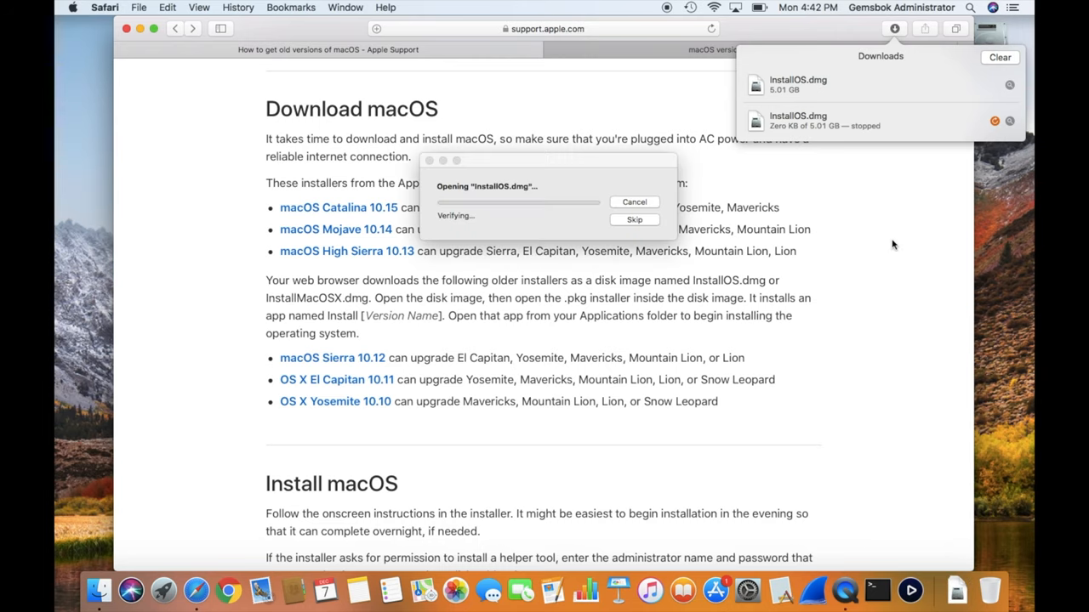
mouse_move(545, 167)
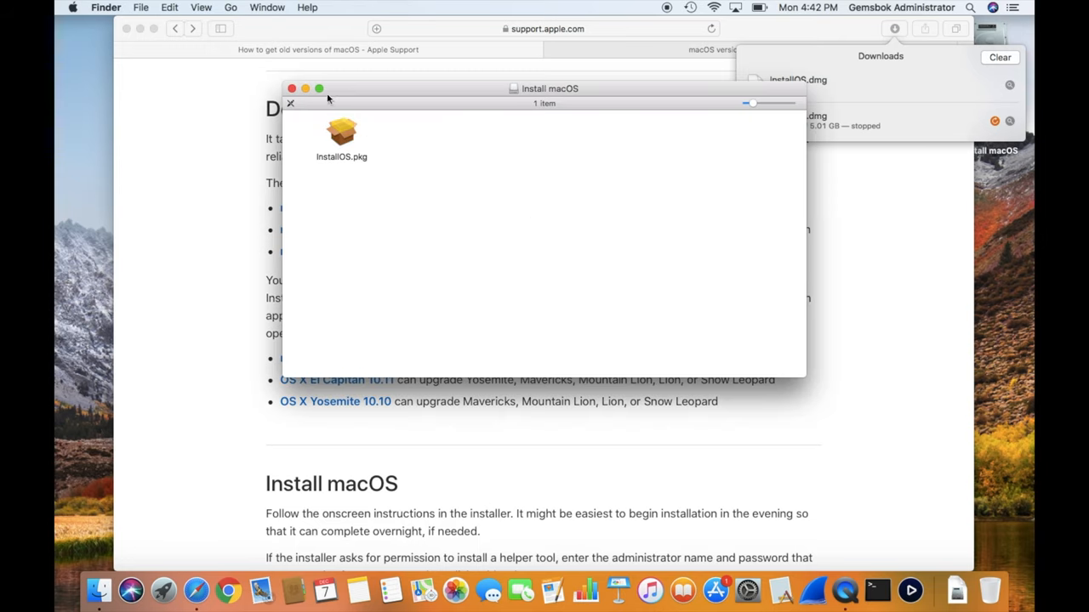
mouse_move(349, 170)
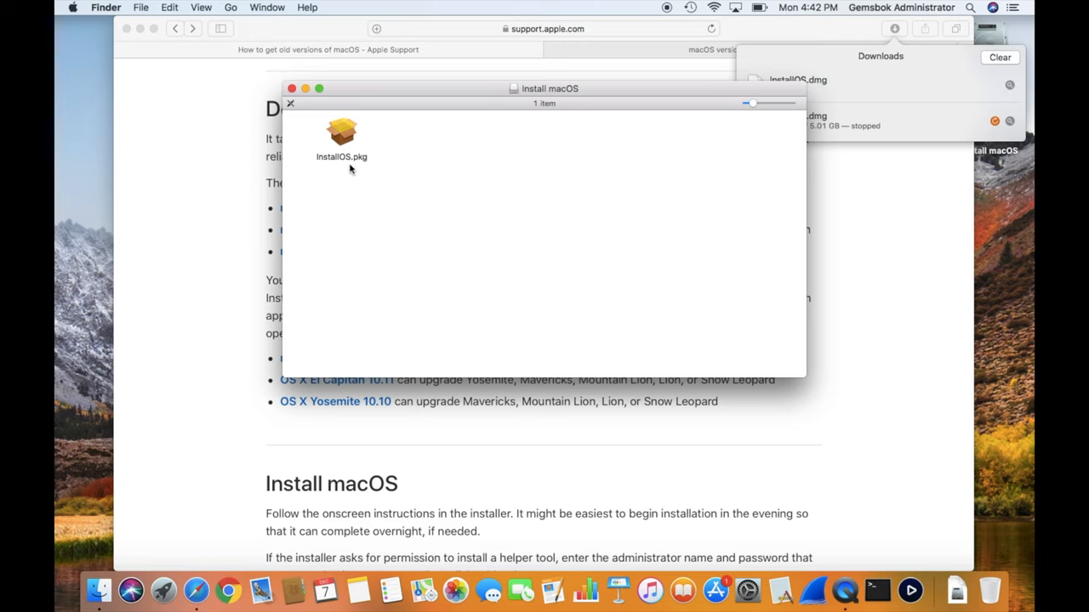
mouse_move(345, 135)
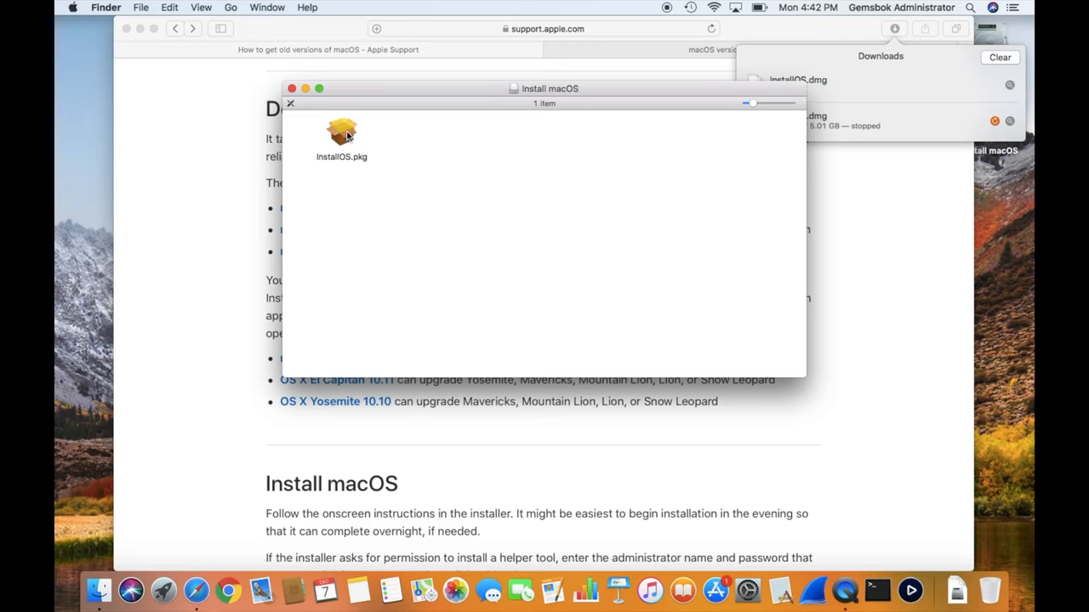
Step: Launch InstallOS.pkg from the mounted Install macOS disk image
double_click(341, 133)
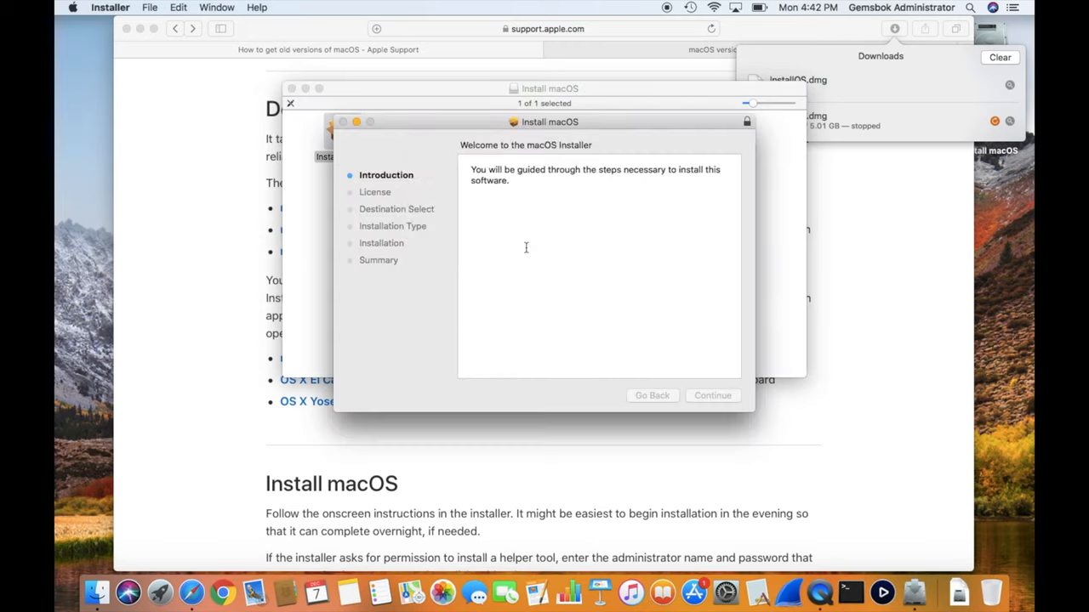
Step: Allow the compatibility check, continue past the introduction and agree to the Sierra license for Macintosh HD
left_click(711, 395)
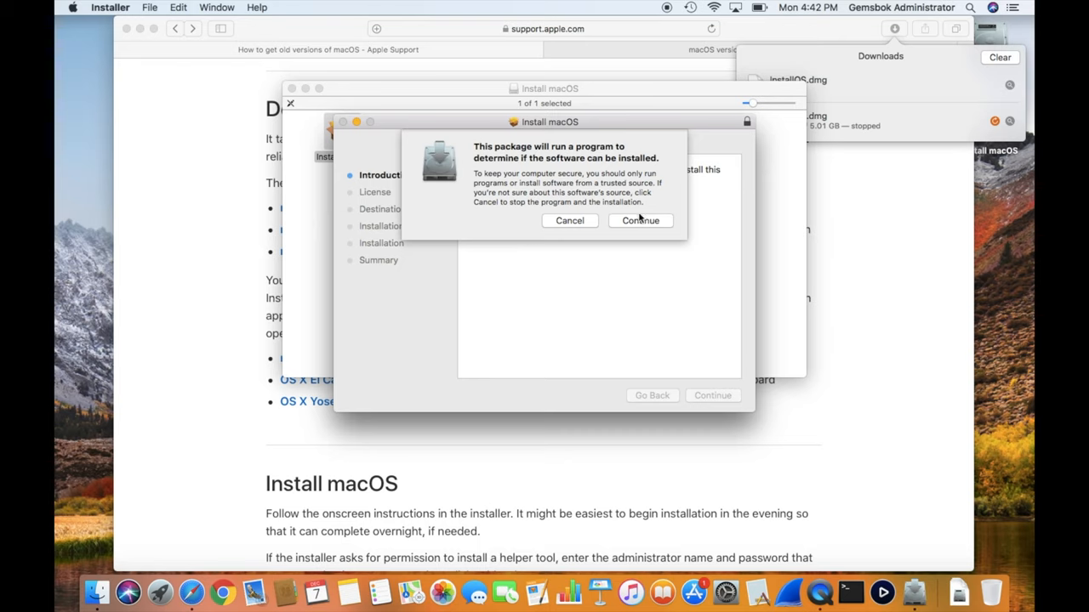
left_click(640, 222)
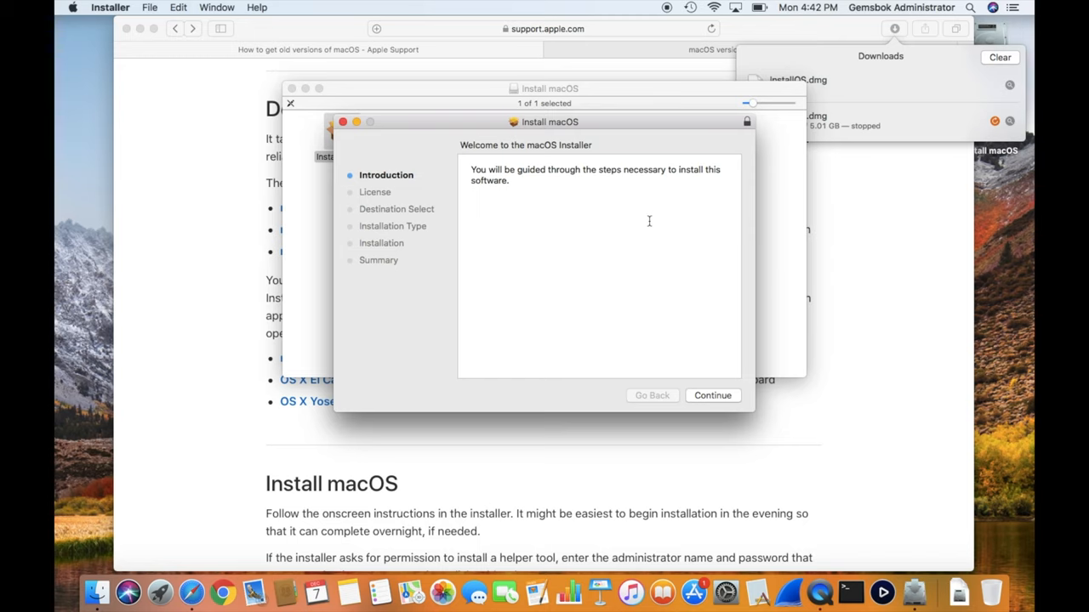
mouse_move(706, 425)
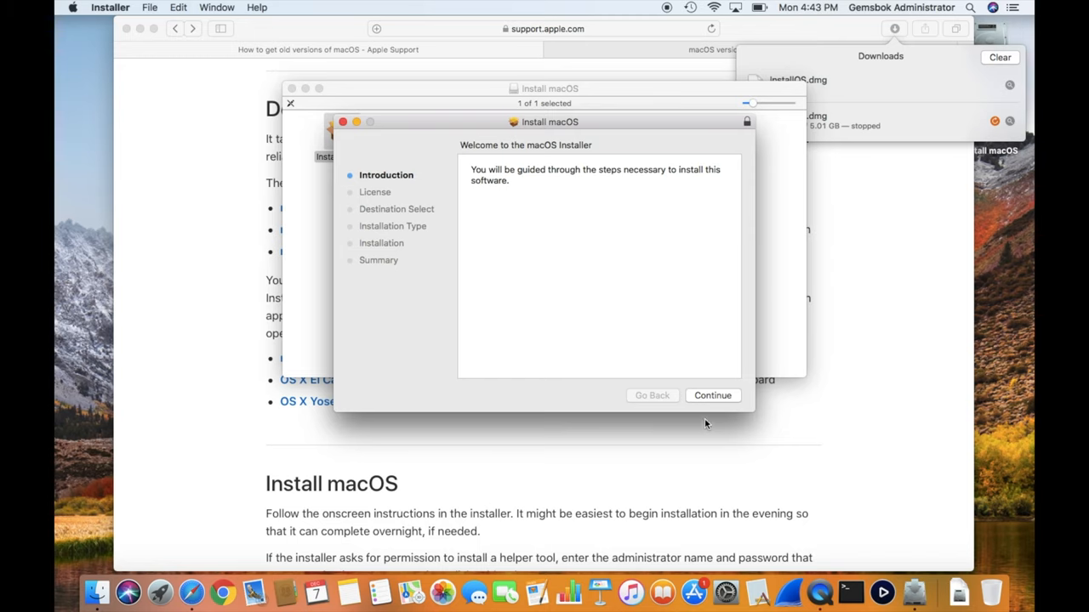
left_click(711, 394)
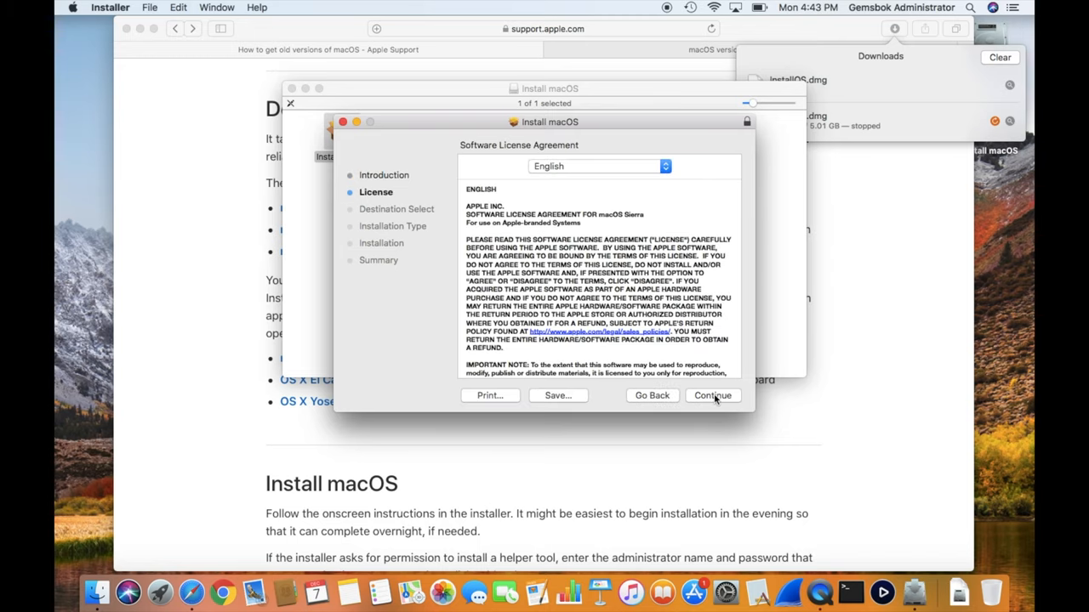
left_click(711, 395)
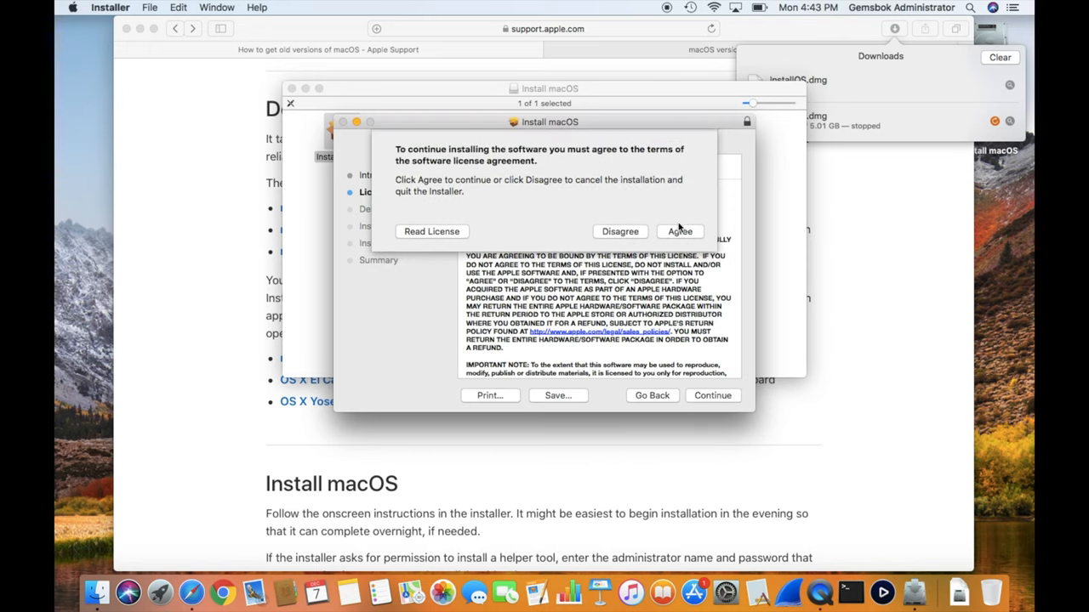
left_click(680, 232)
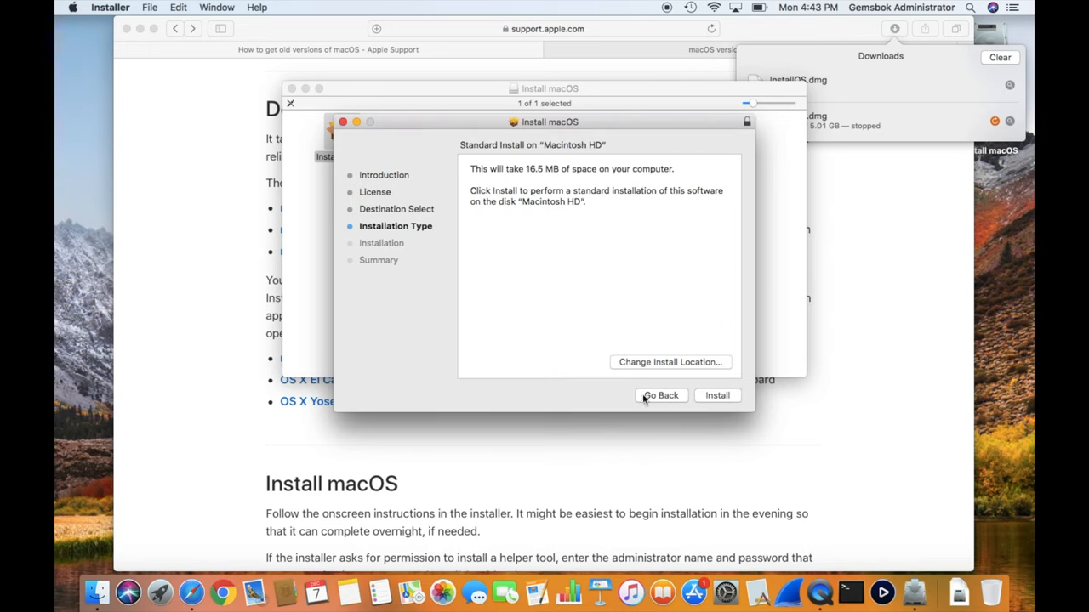
mouse_move(728, 401)
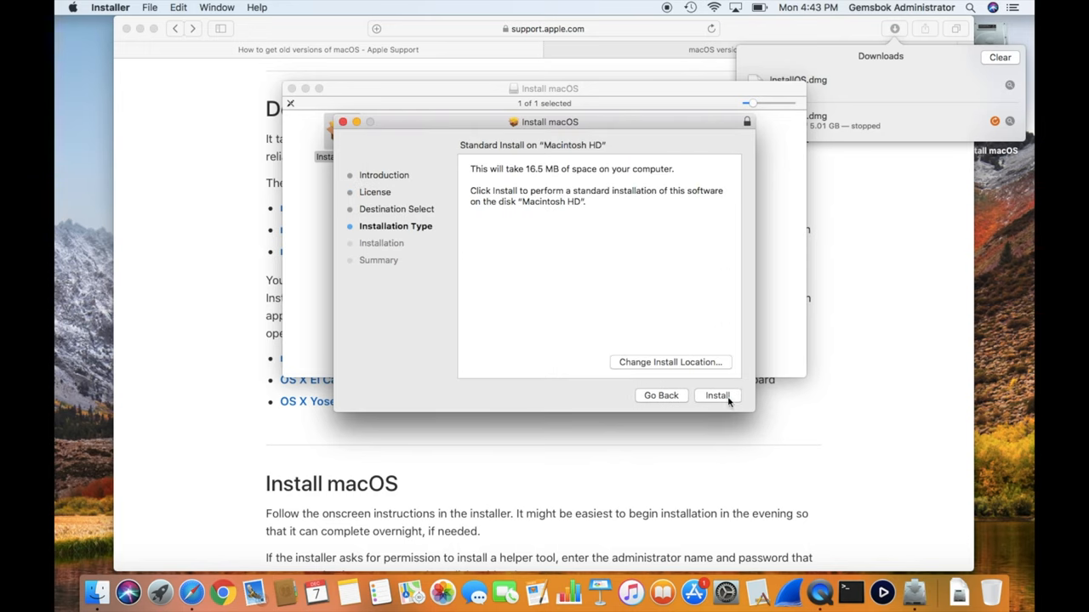